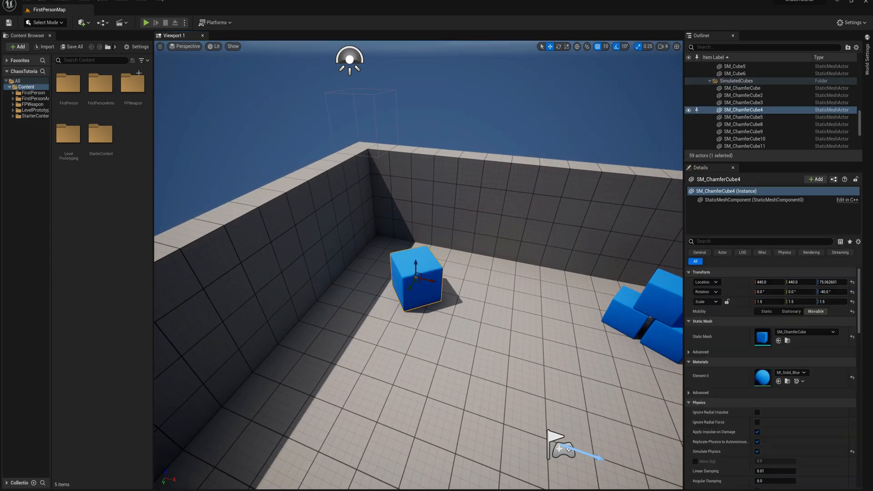
Step: Make the cube a new geometry collection and uniform-Voronoi fracture it twice for three levels
left_click(46, 22)
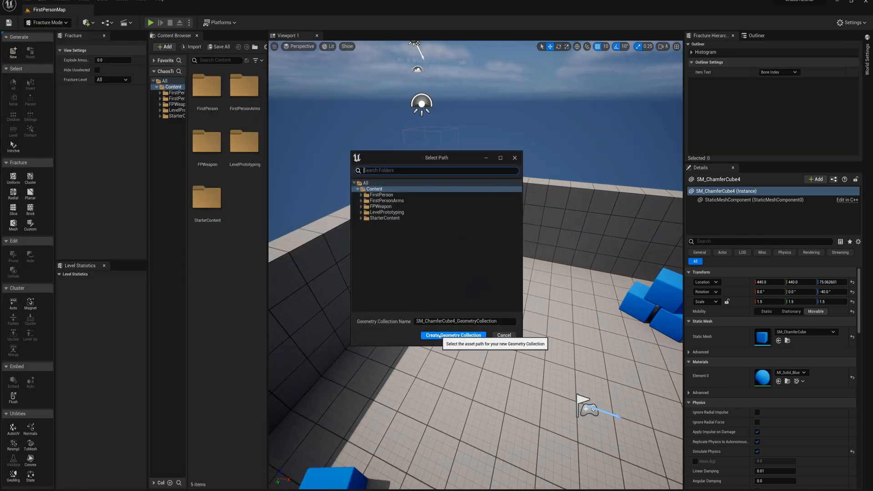
left_click(453, 334)
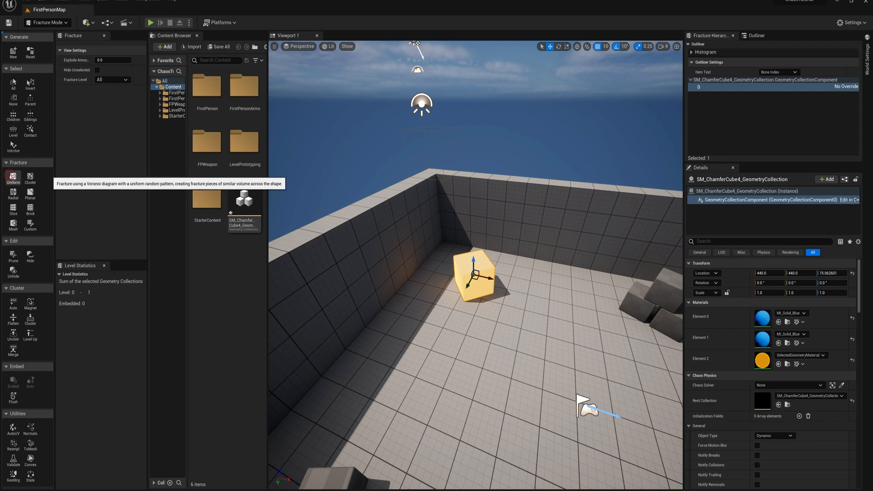
left_click(13, 180)
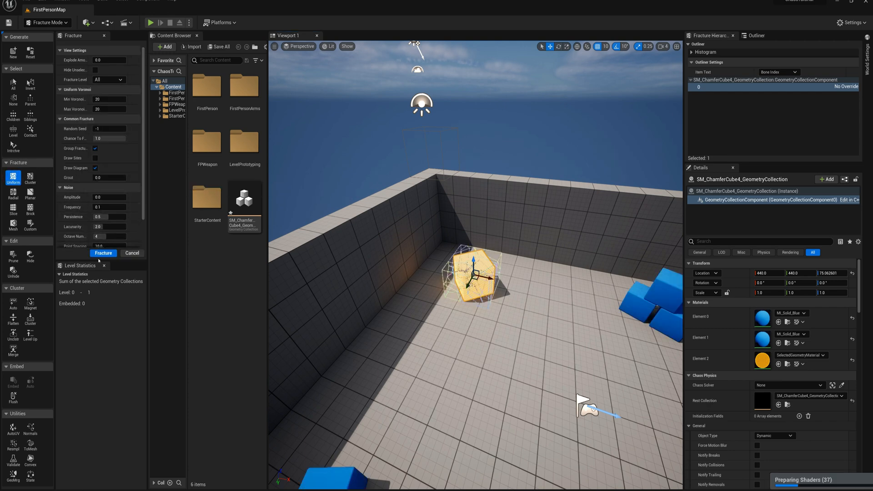
left_click(104, 253)
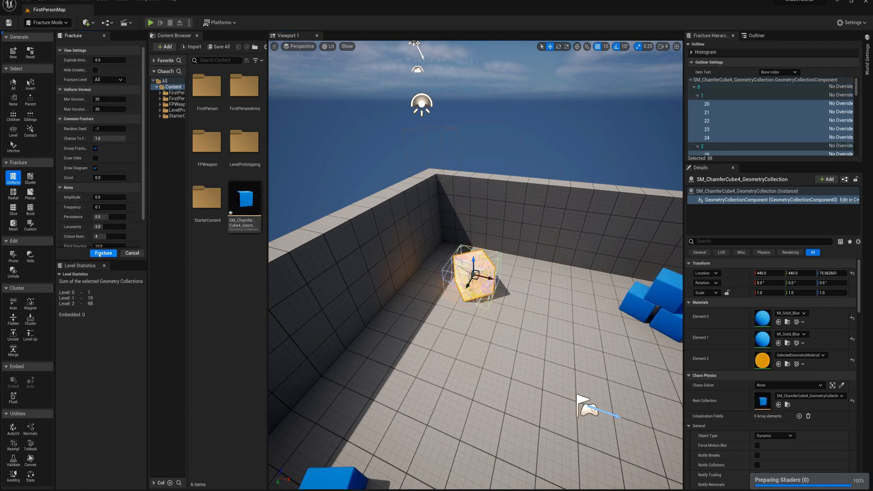
left_click(104, 253)
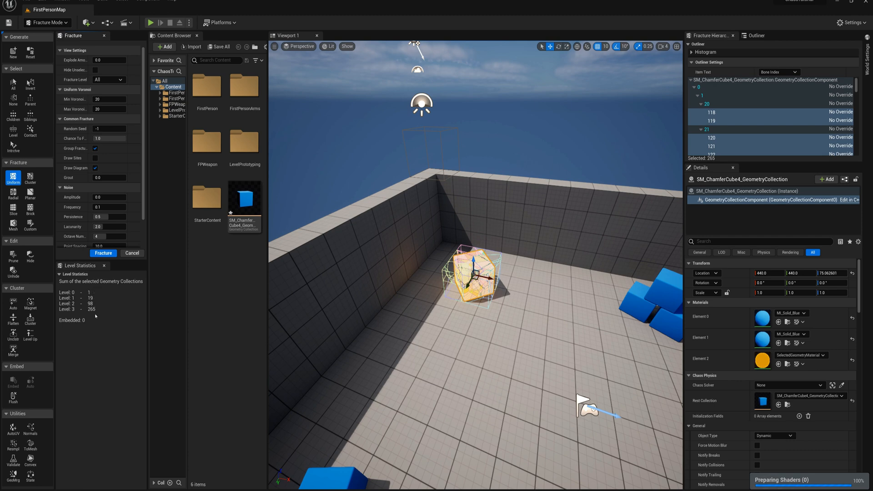
left_click(48, 22)
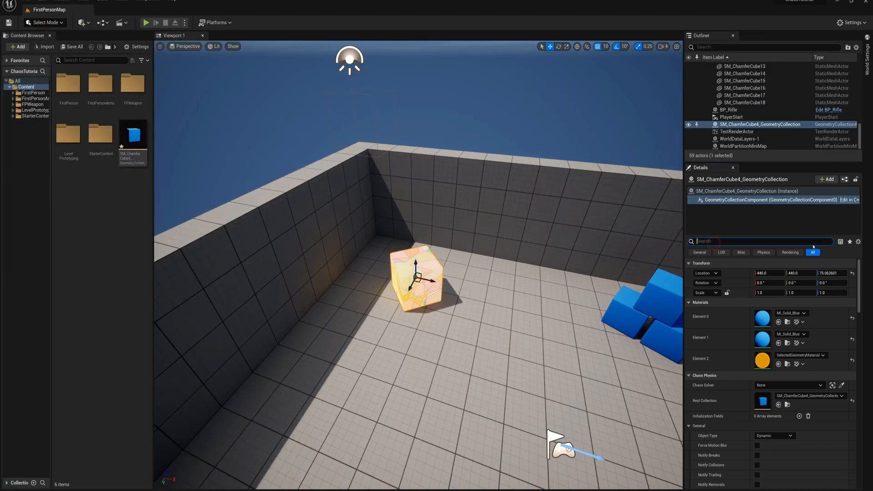
Step: Filter Details by 'bone' and untick Show Bone Colors on the collection
type("bone")
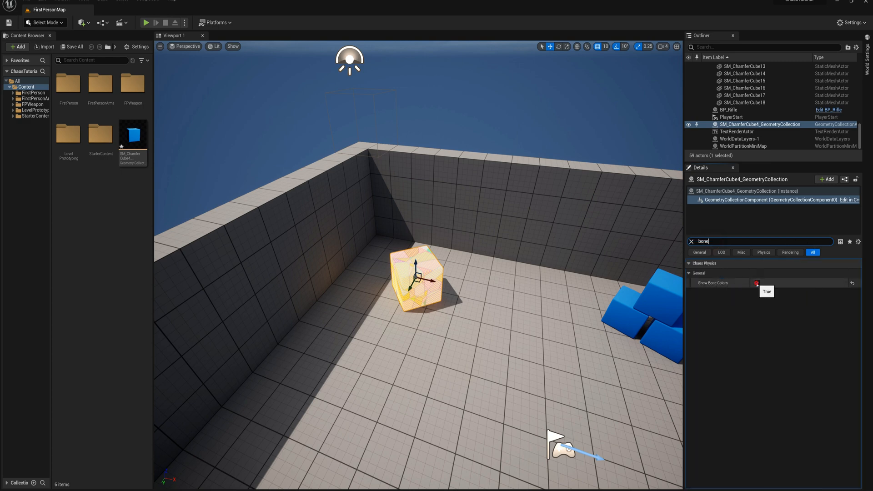
left_click(756, 282)
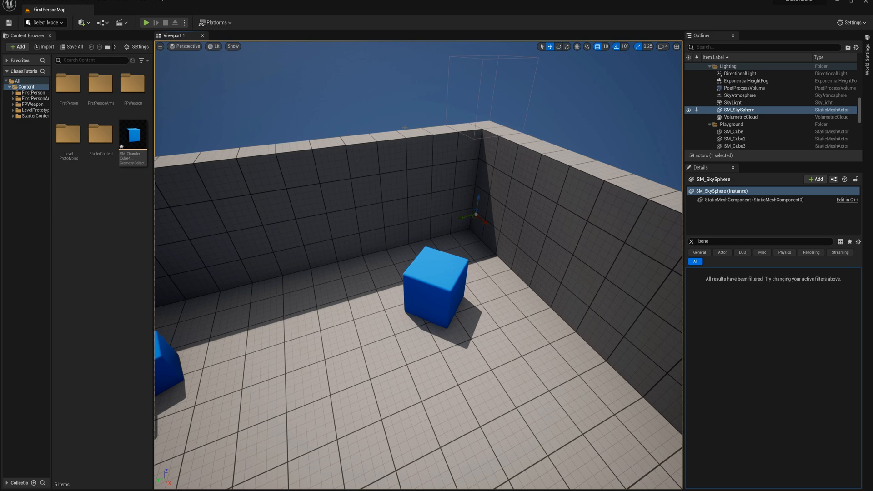
mouse_move(258, 127)
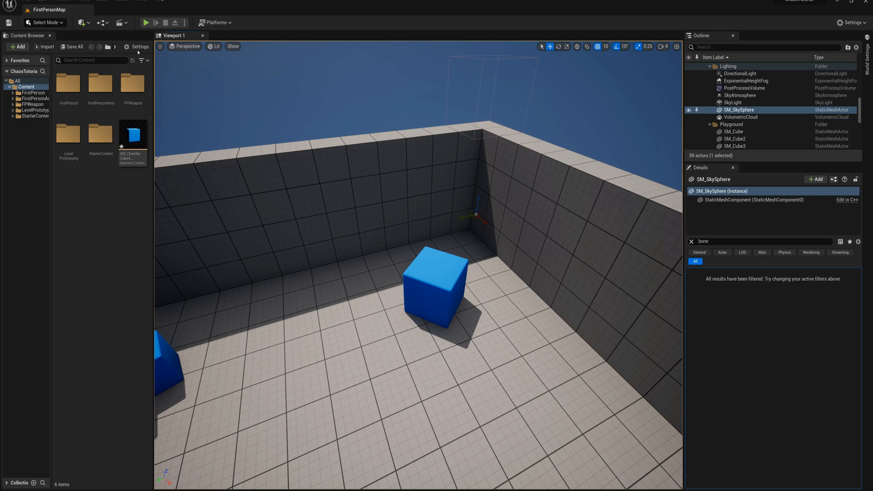
Step: Show engine content and find the FS_MasterField blueprint by searching 'master'
left_click(138, 46)
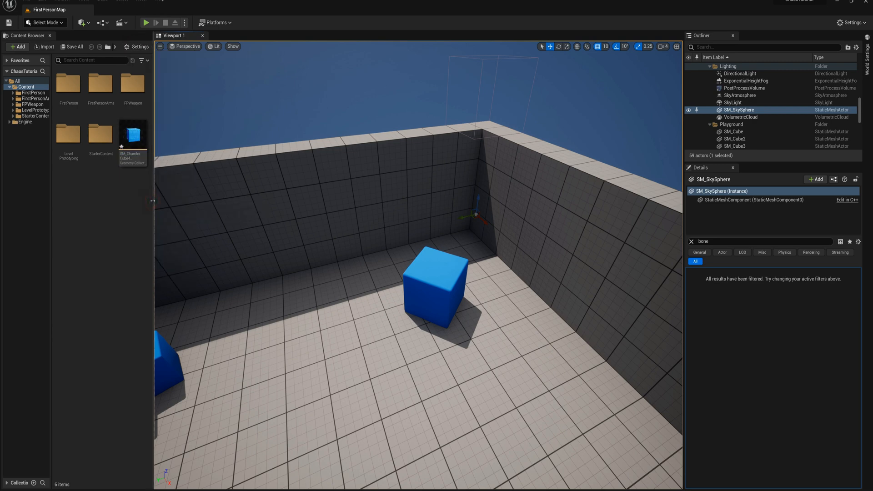
left_click(24, 122)
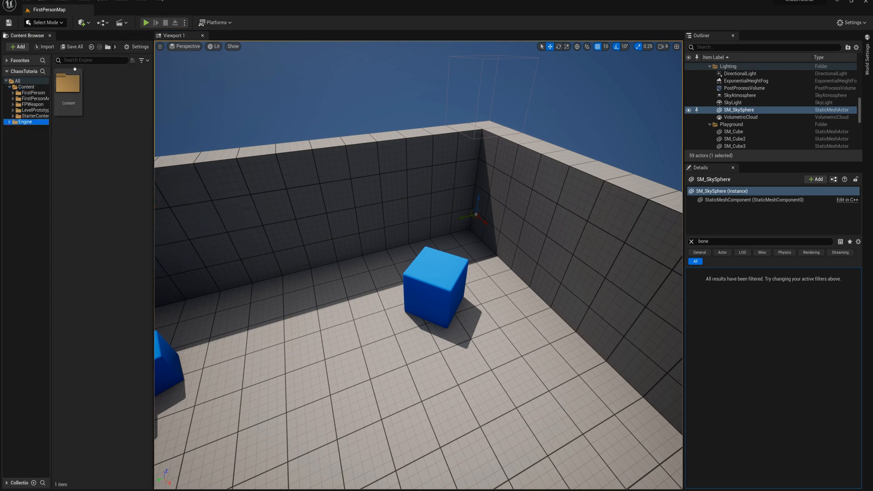
type("masterf")
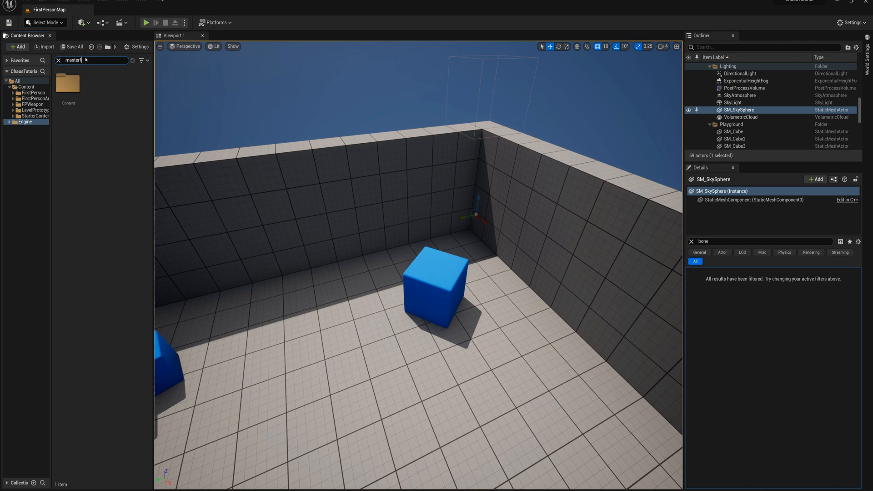
mouse_move(68, 86)
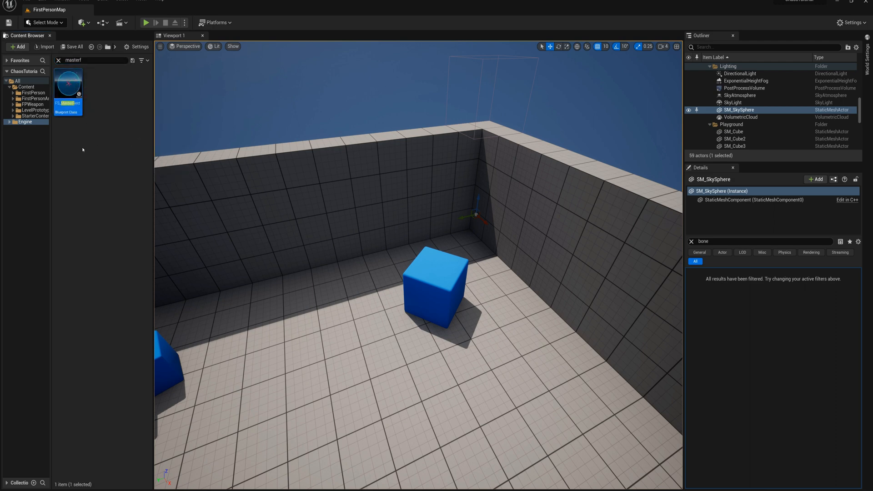
left_click(9, 121)
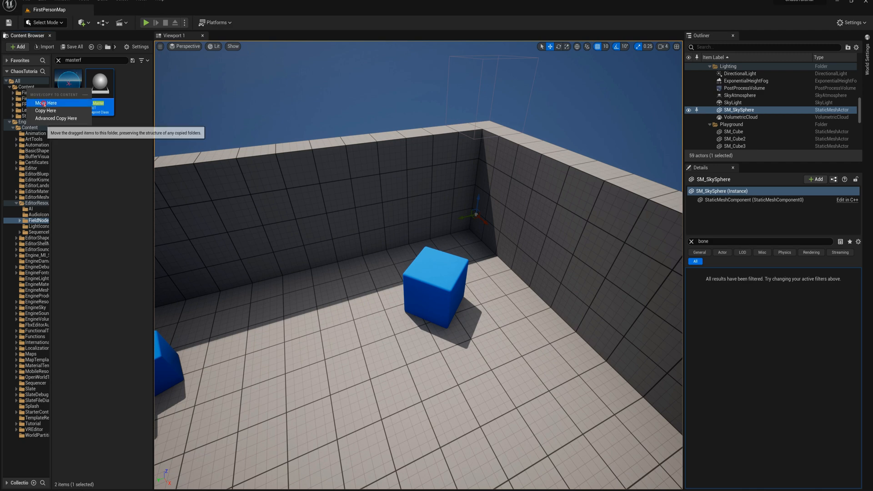
Step: Copy the master field into project Content and rename it B_MyDamageField
left_click(139, 46)
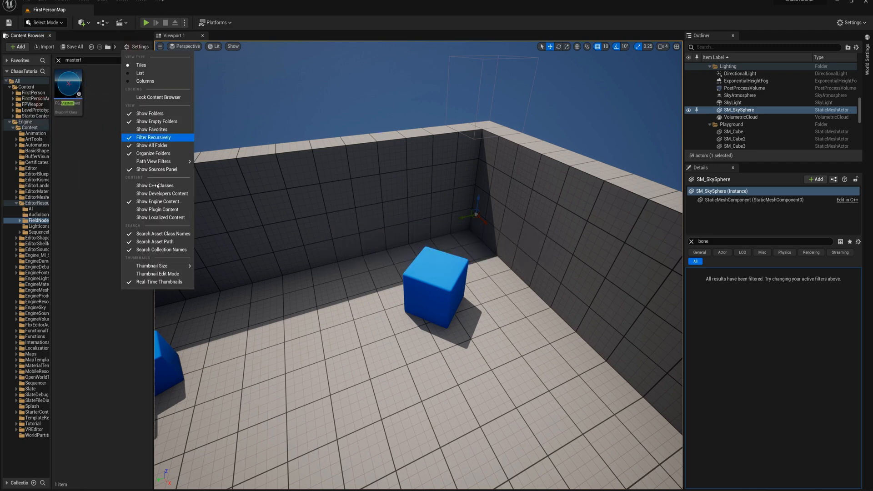
left_click(154, 138)
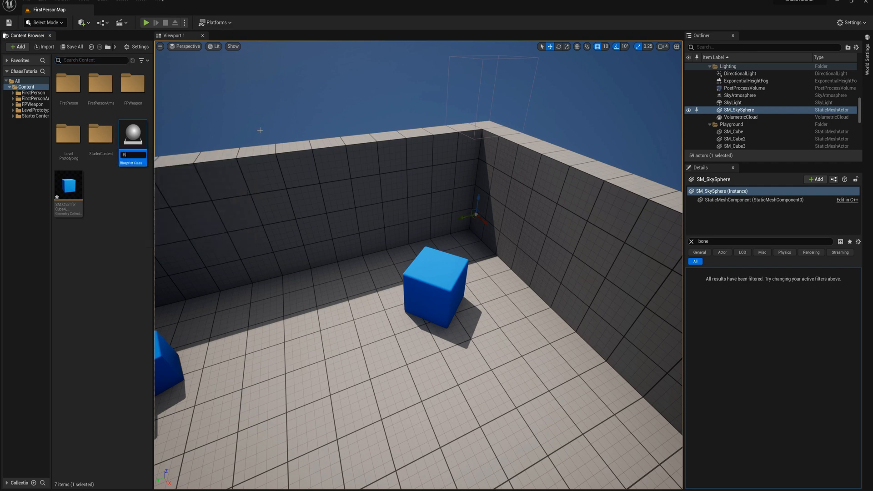
type("B_My0")
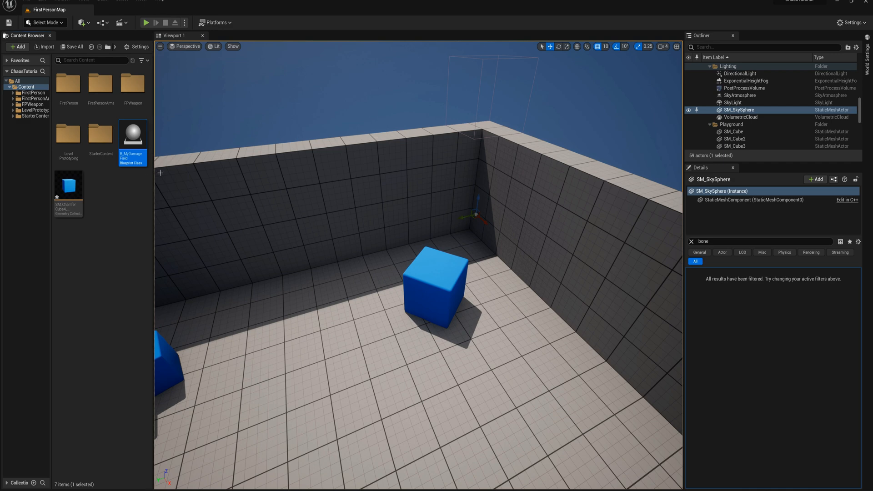
mouse_move(132, 134)
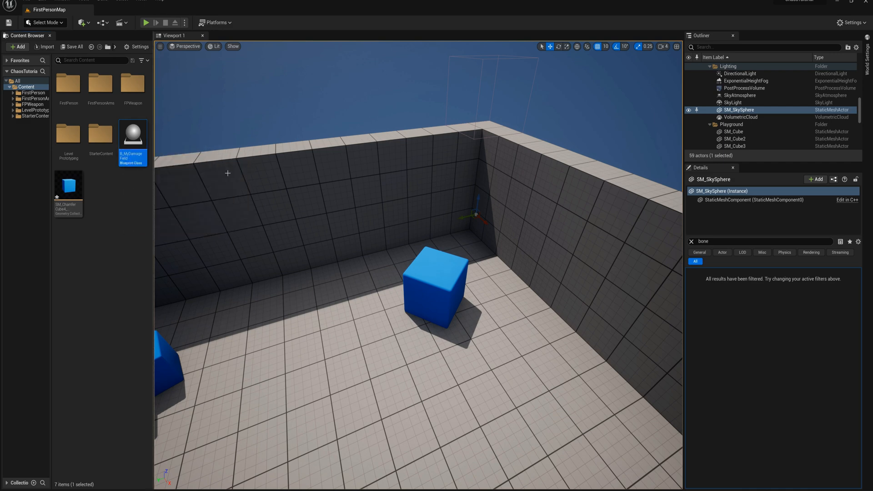
mouse_move(132, 133)
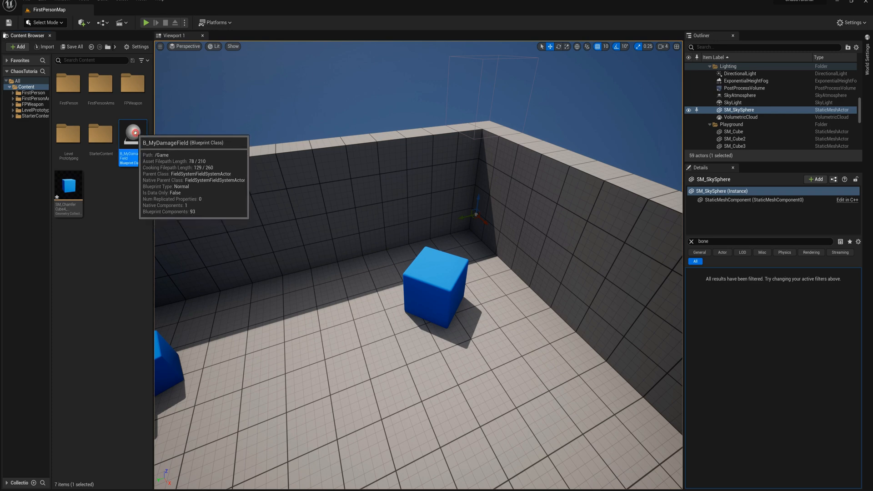
Step: Open B_MyDamageField and scroll through its Event Graph nodes
double_click(132, 134)
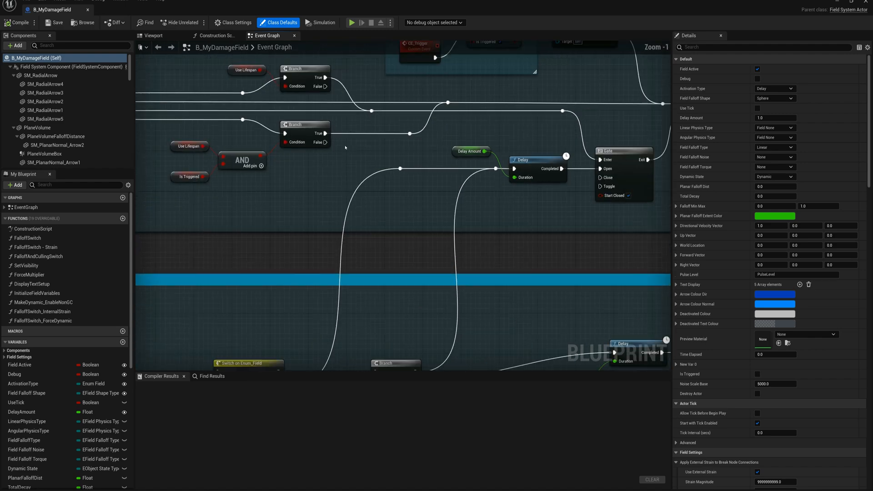
scroll("down", 3)
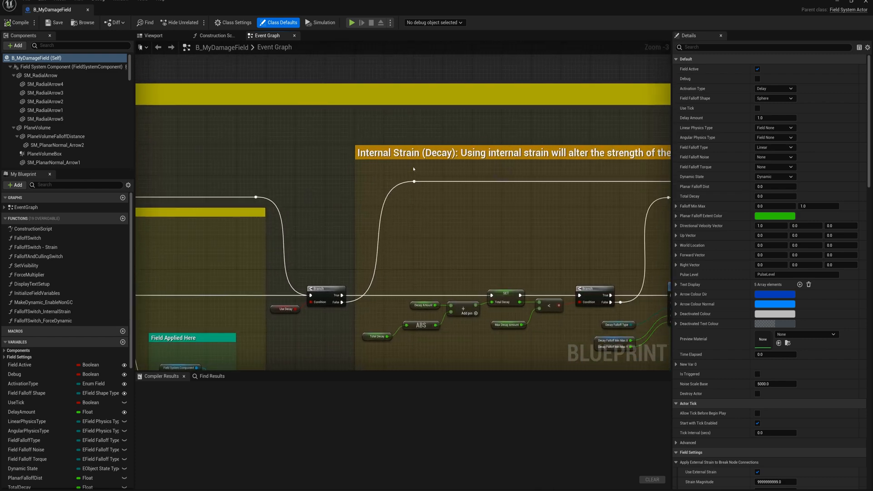
mouse_move(499, 184)
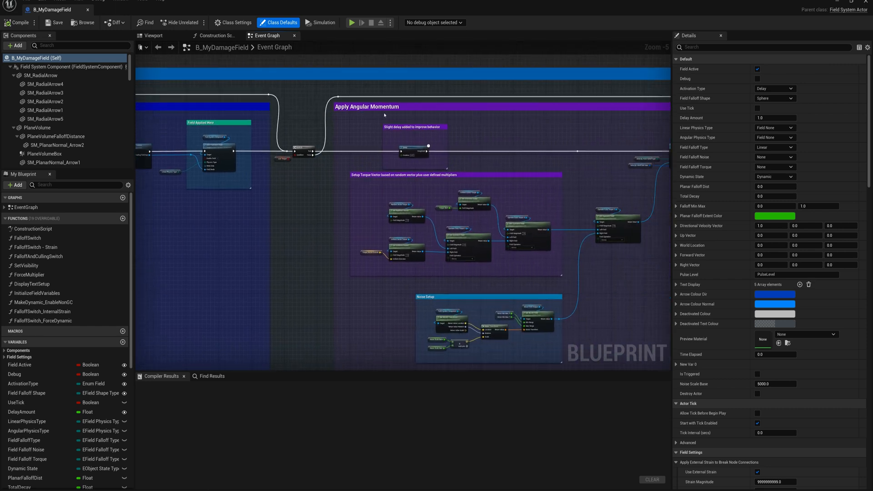
scroll("down", 3)
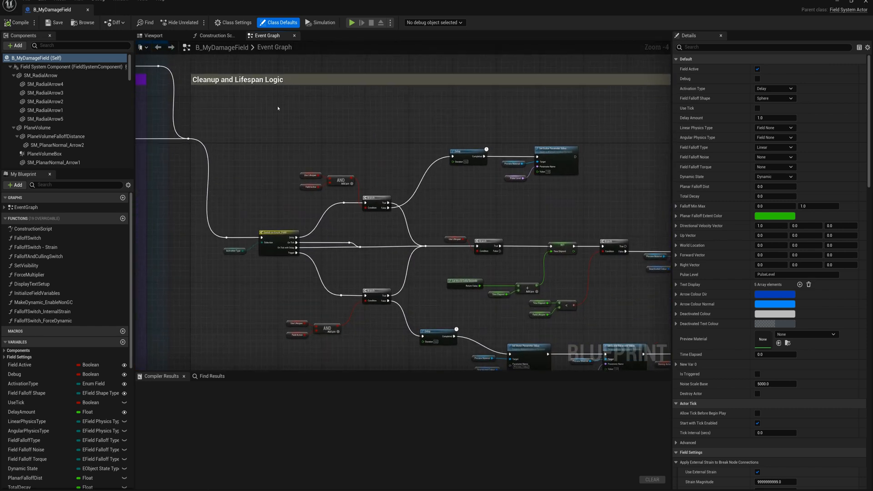
scroll("down", 3)
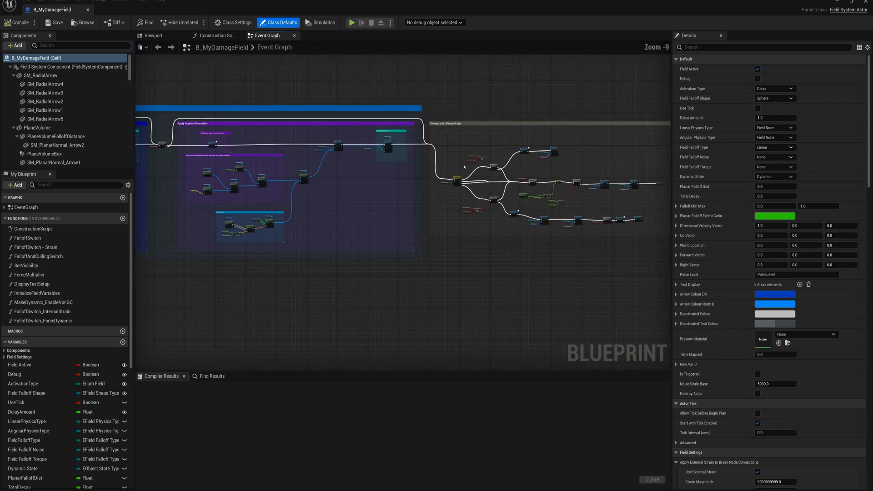
scroll("down", 3)
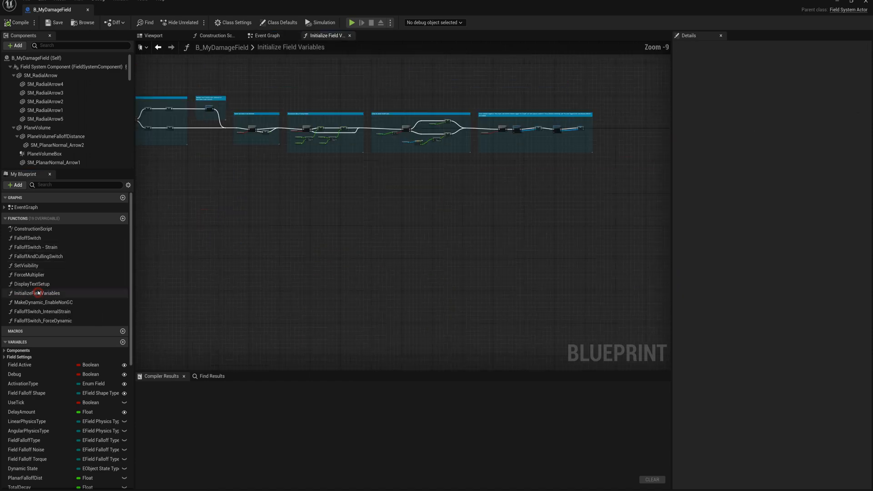
Step: View Initialize Field Variables and expand Field Settings > Display variables
left_click(267, 35)
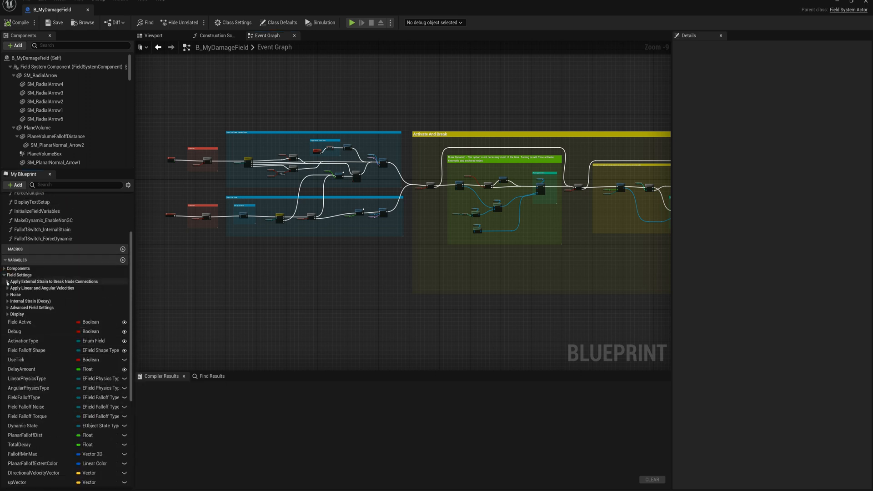
left_click(8, 287)
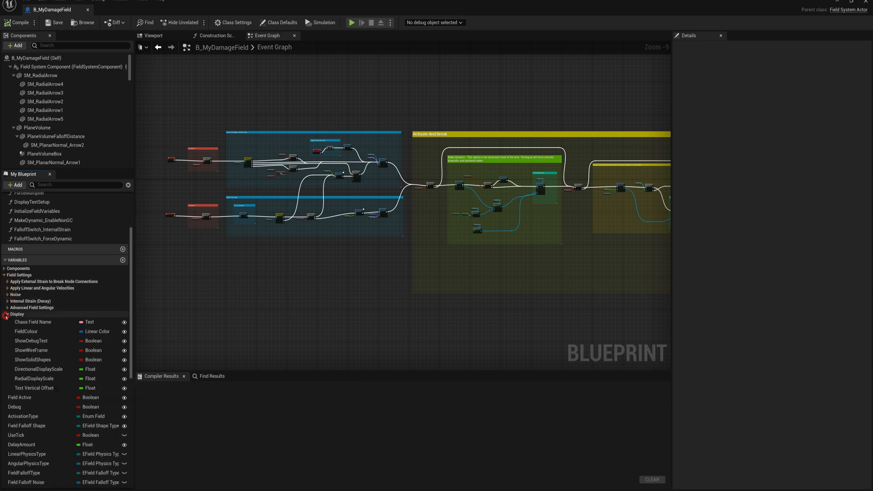
left_click(5, 313)
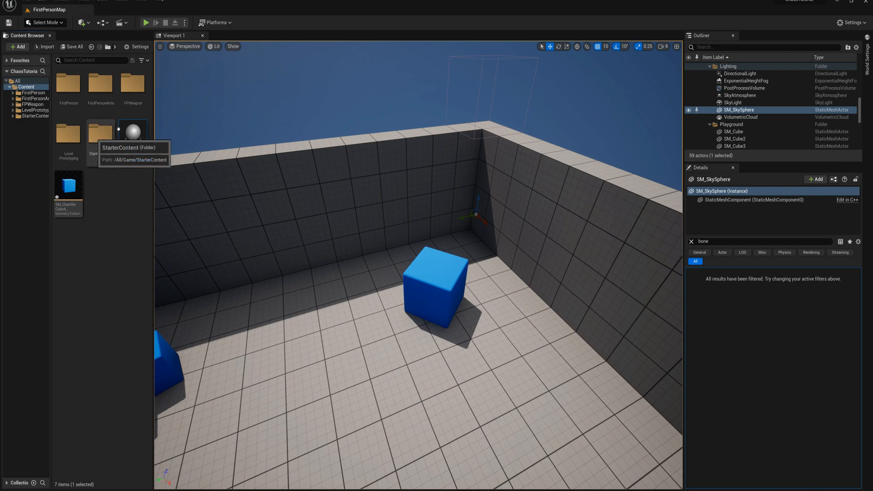
Step: Drag B_MyDamageField into the level and scroll its Details toward the Debug option
left_click_drag(132, 132, 354, 323)
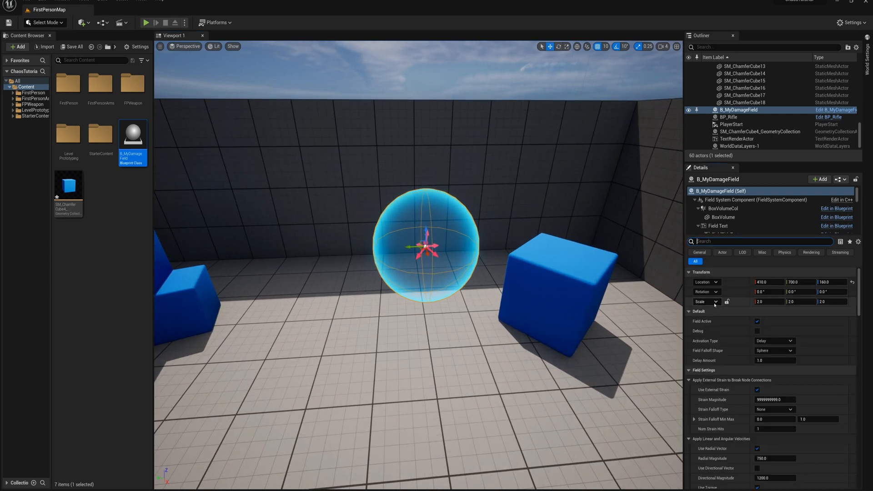
scroll("down", 3)
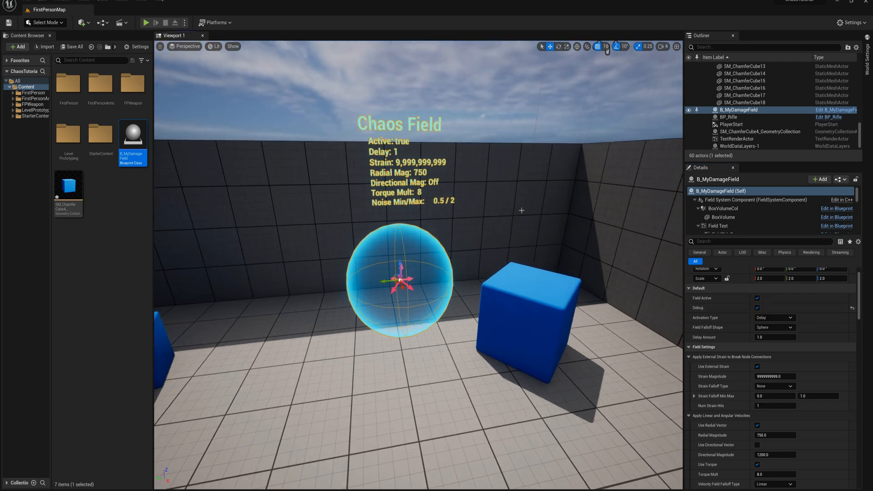
mouse_move(441, 307)
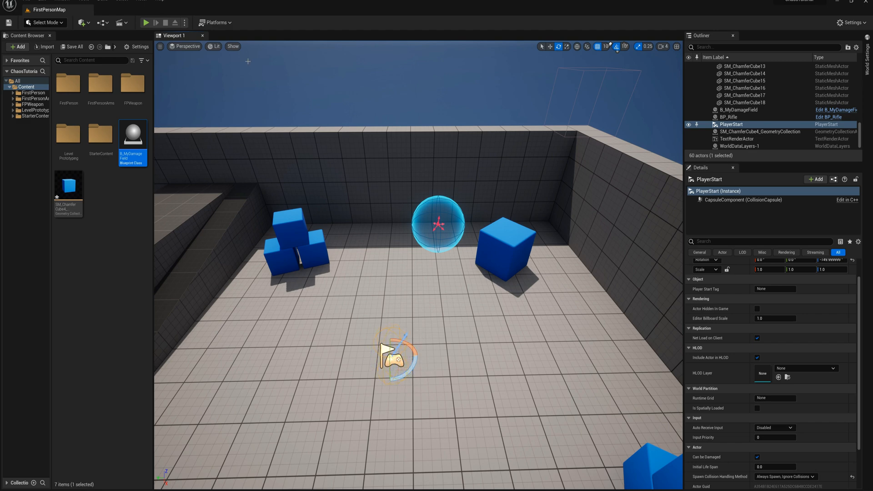
Step: Reselect B_MyDamageField from the Outliner and frame it in the viewport
left_click(146, 22)
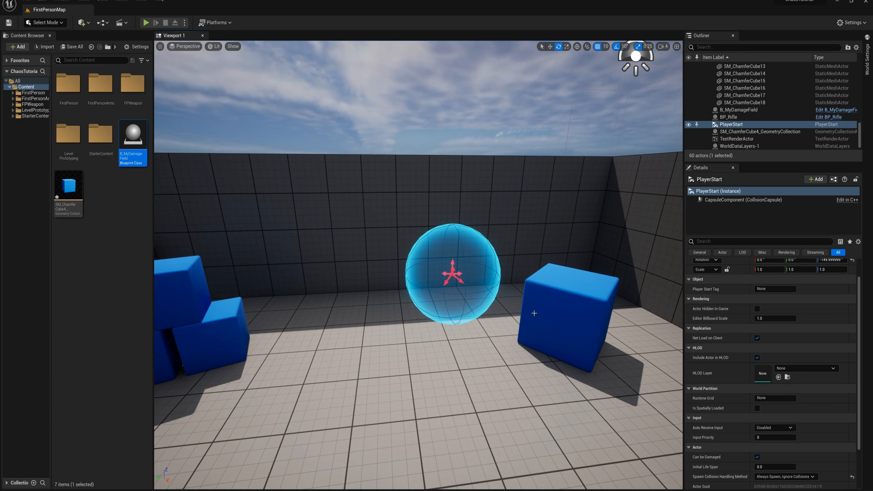
left_click(739, 110)
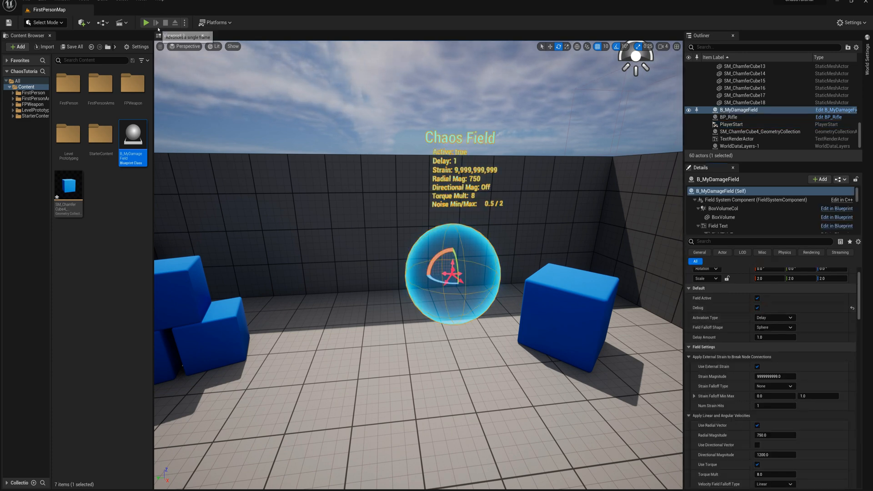
left_click(146, 23)
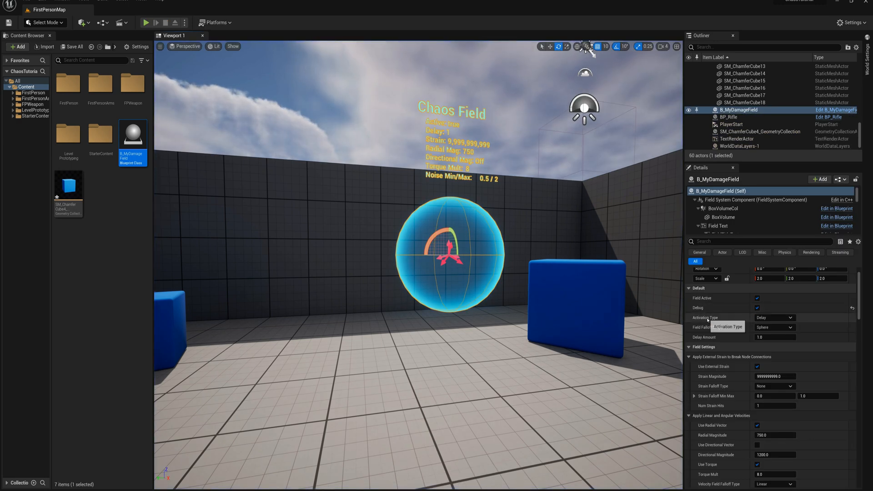
left_click(773, 317)
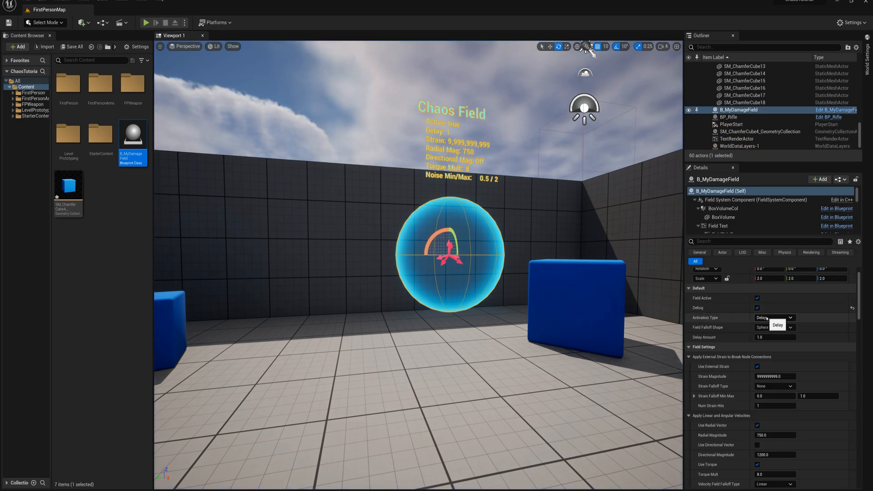
left_click(774, 318)
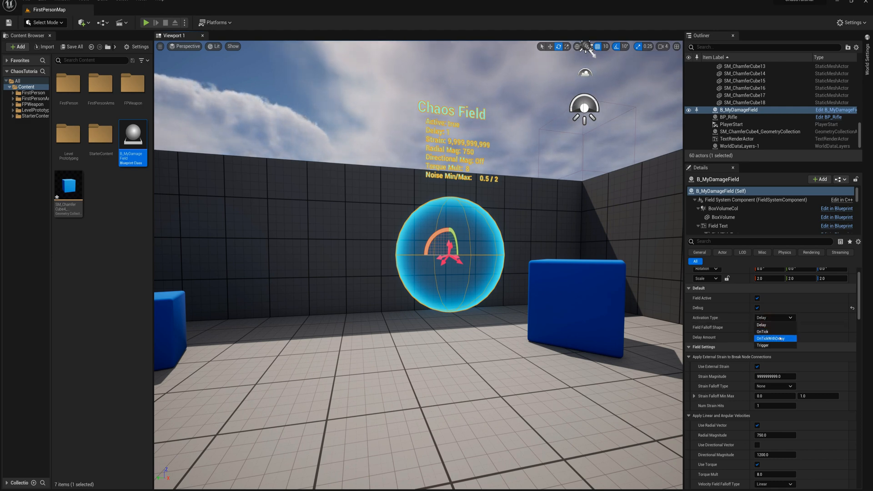
mouse_move(764, 345)
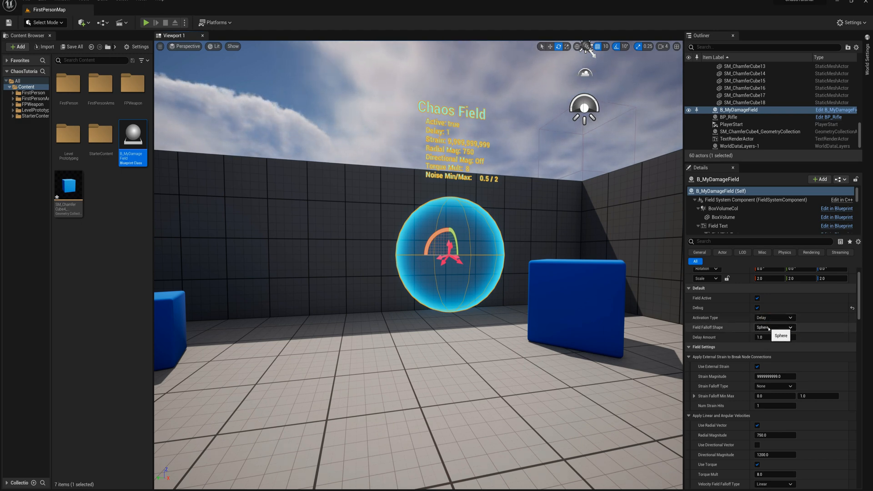
left_click(759, 334)
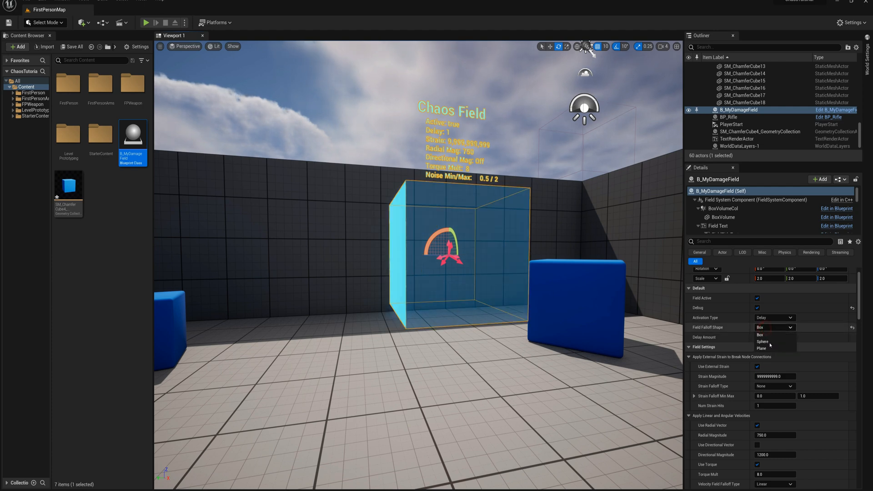
left_click(761, 347)
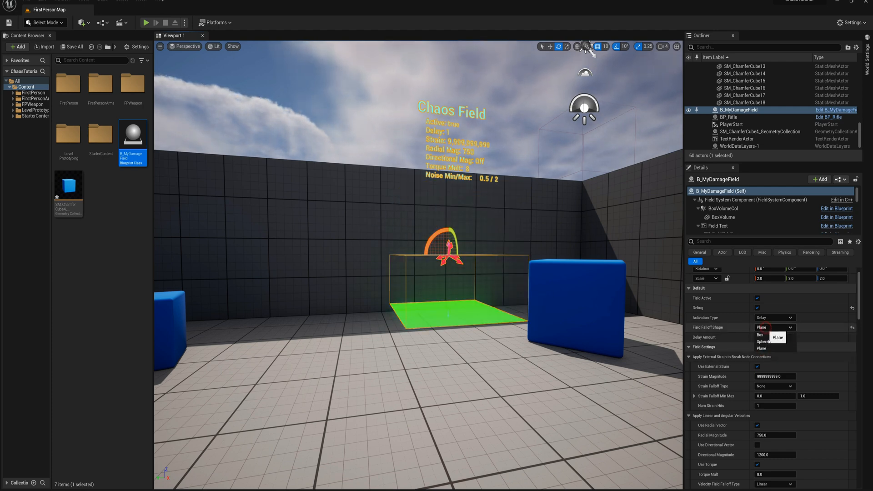
left_click(764, 342)
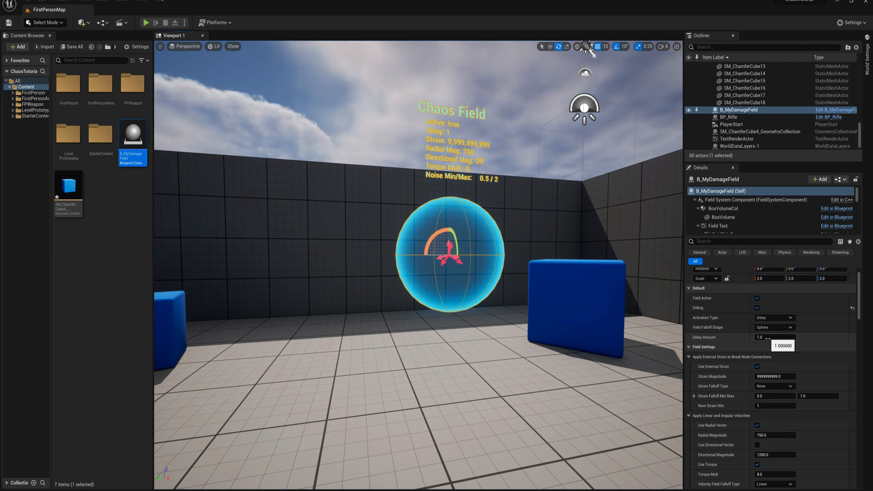
scroll("down", 3)
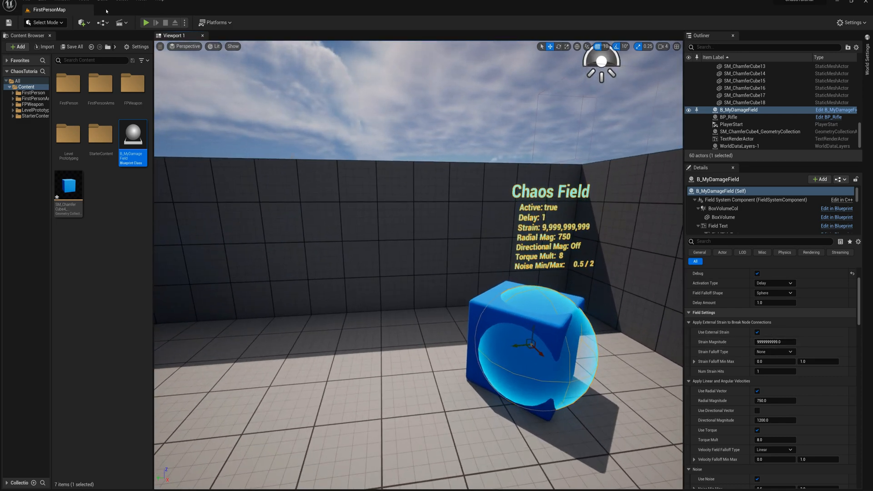
Step: Position the field over the cube and toggle a Field Settings force option
left_click(146, 22)
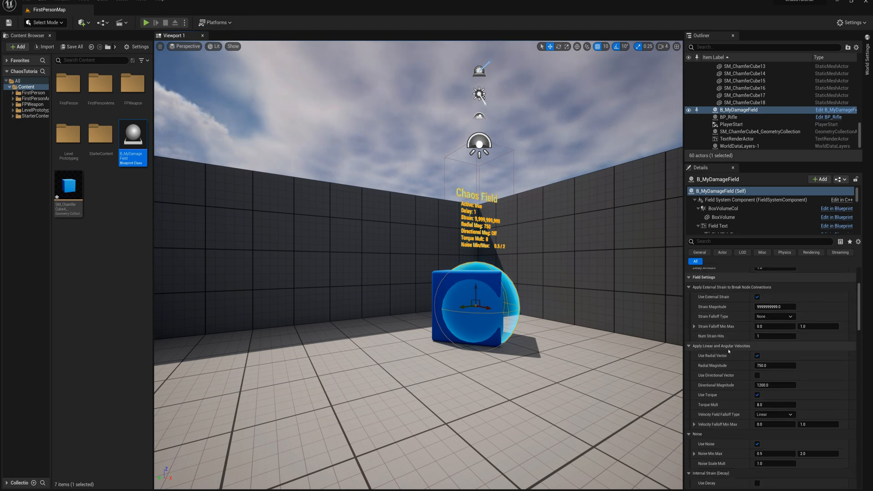
left_click(756, 355)
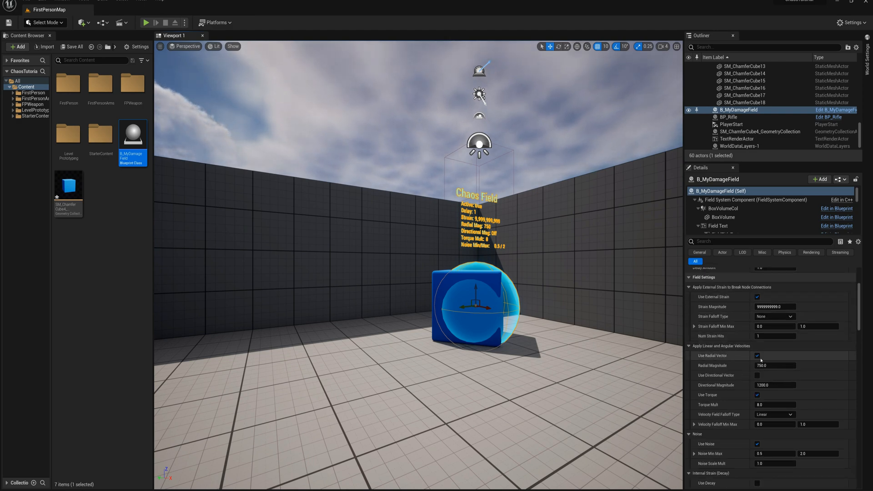
mouse_move(757, 355)
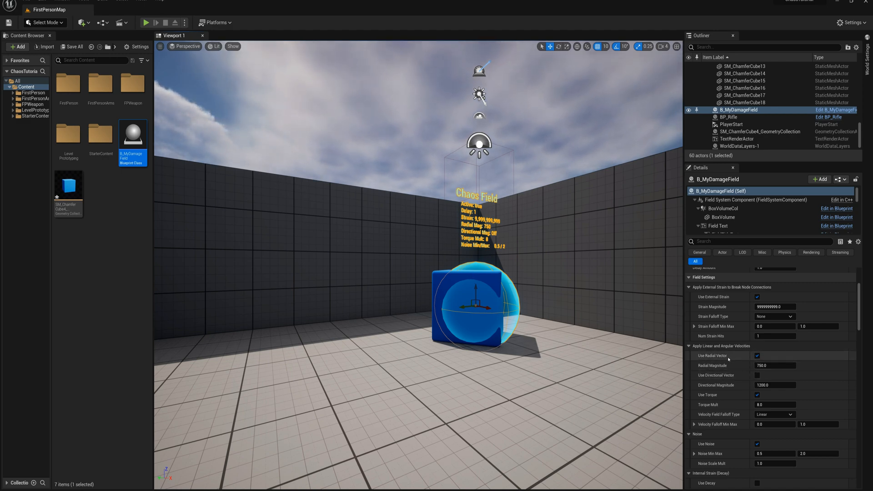
mouse_move(717, 374)
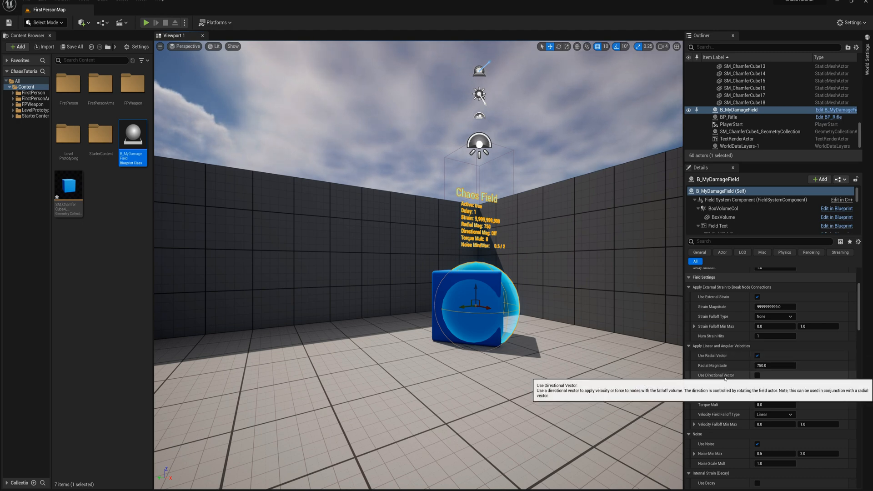
Step: Enable Use Directional Vector with directional magnitude 2500
left_click(756, 375)
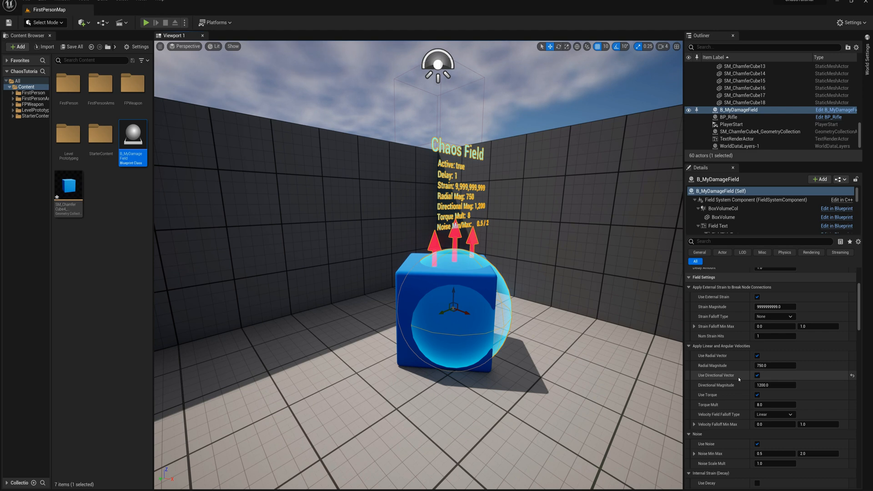
mouse_move(146, 23)
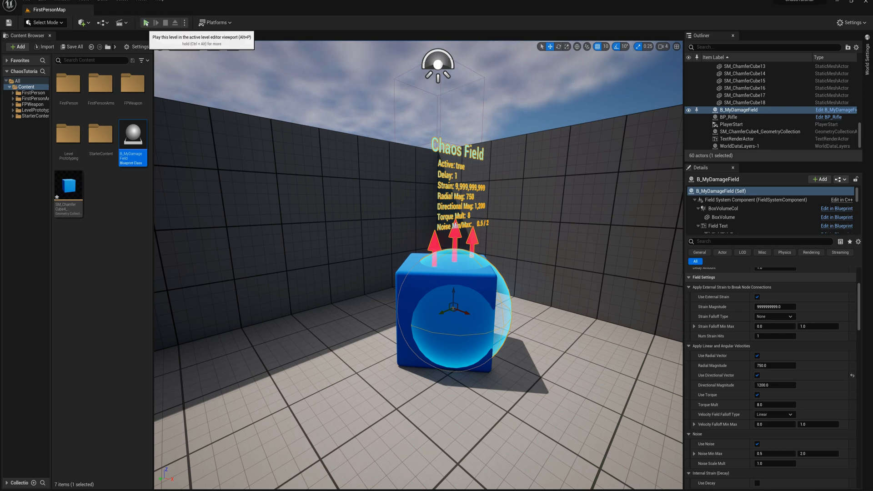
left_click(145, 23)
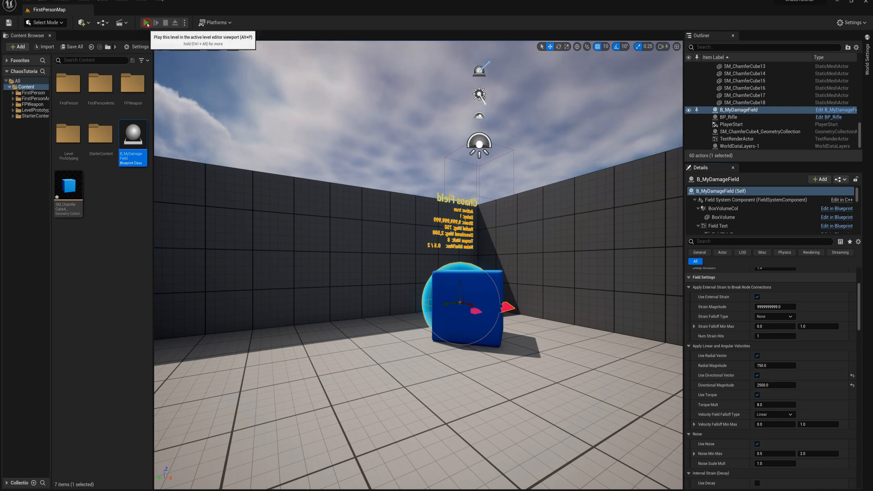
left_click(148, 22)
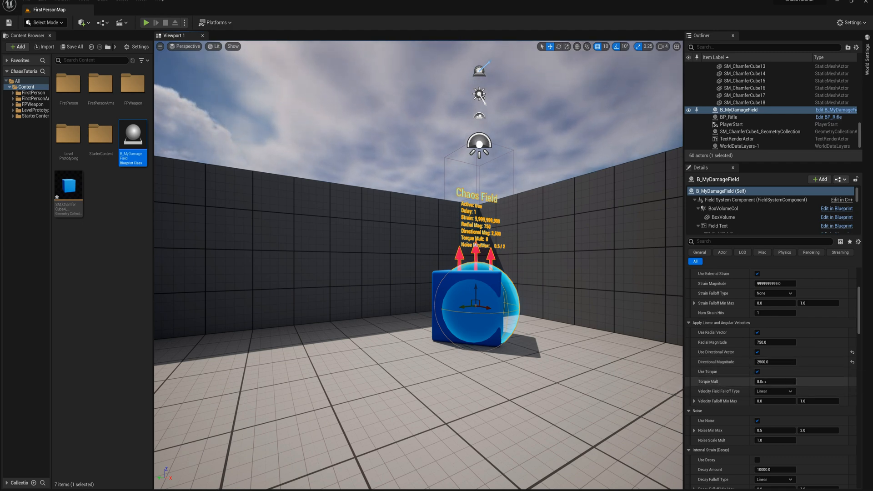
left_click(774, 381)
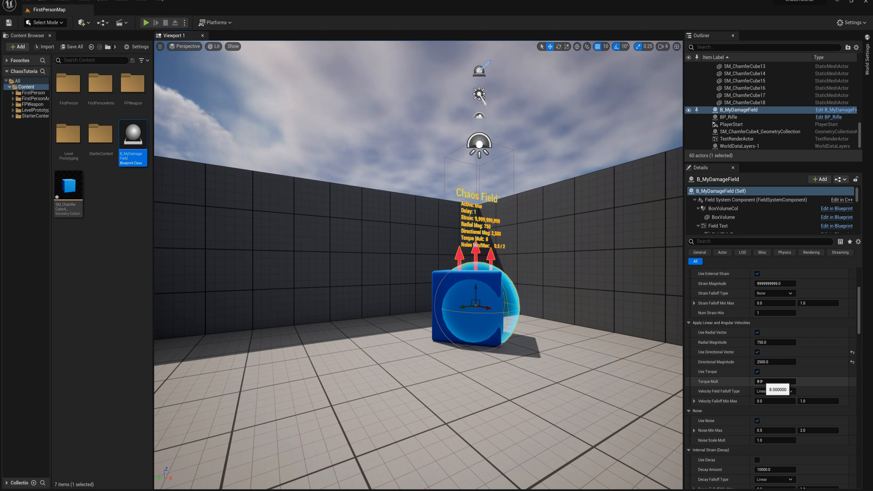
scroll("down", 3)
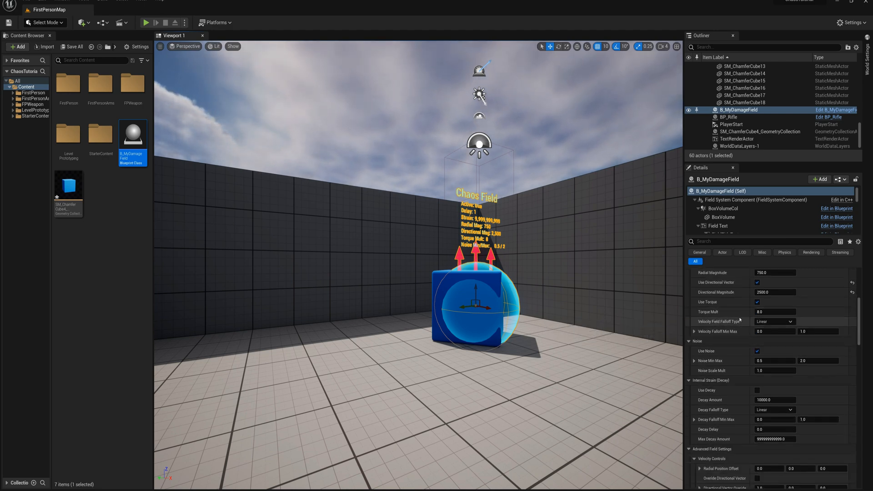
left_click(774, 322)
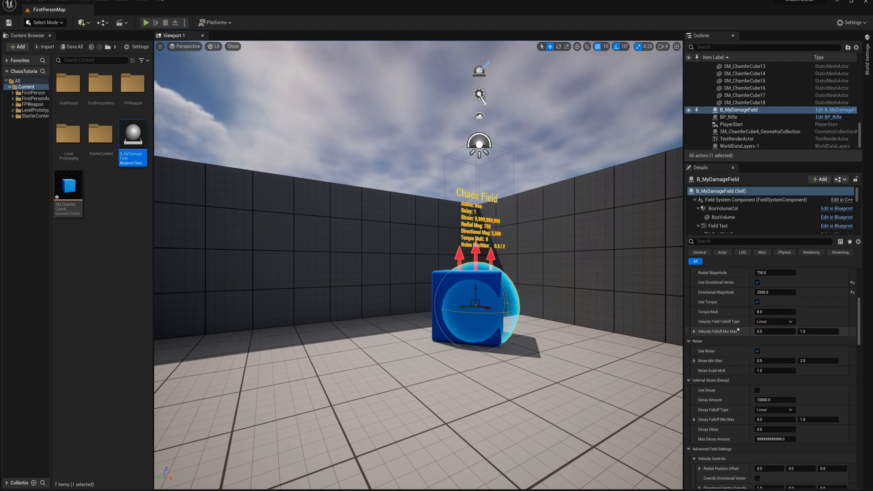
scroll("down", 3)
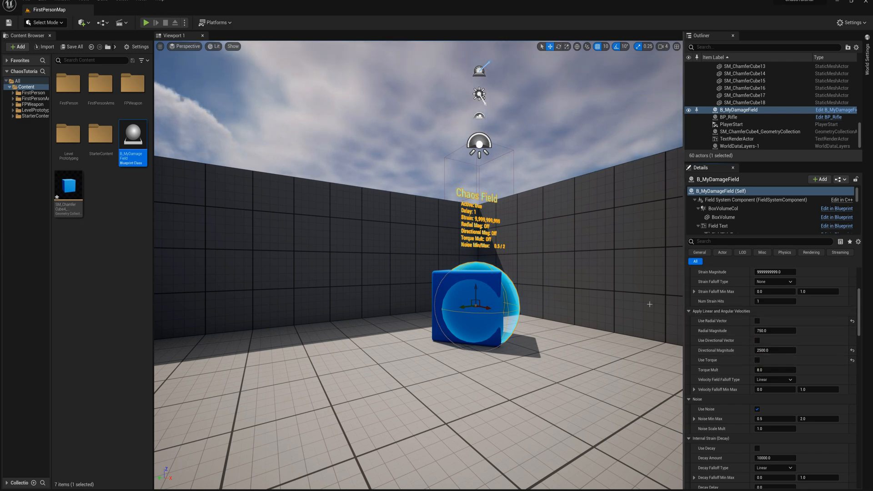
mouse_move(482, 323)
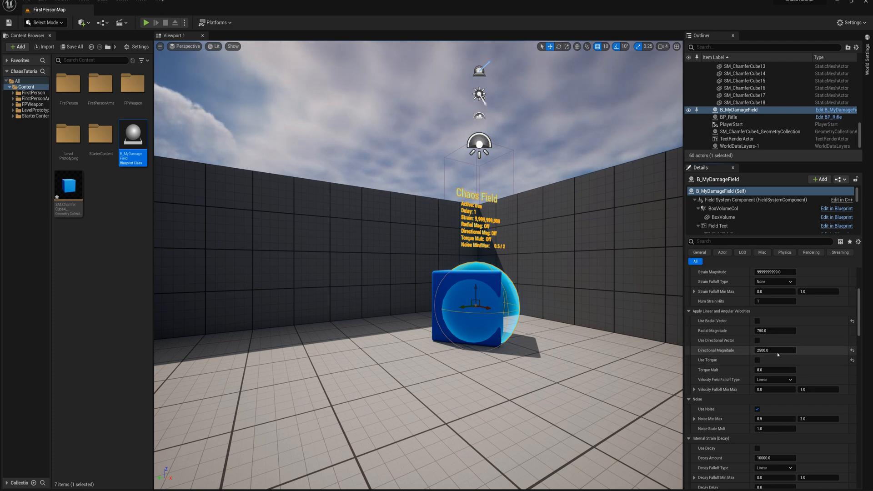
Step: Enable Use Decay under Internal Strain, keeping decay amount 10000
scroll("down", 3)
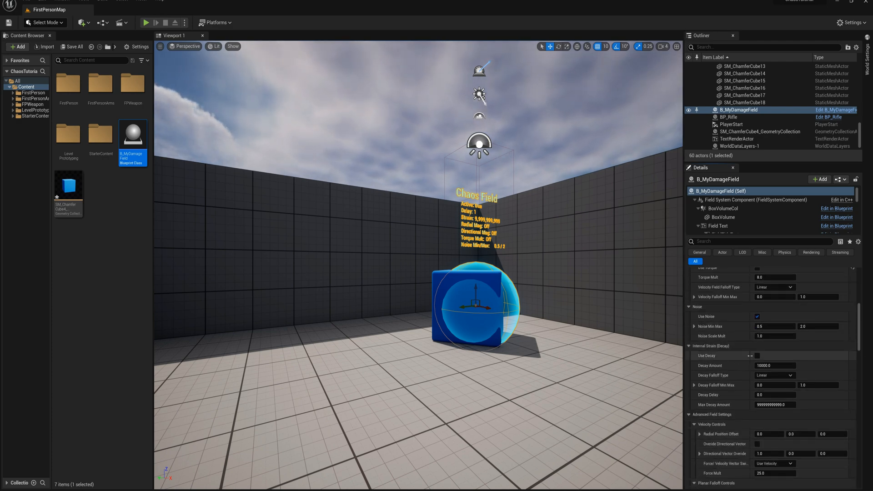
left_click(757, 355)
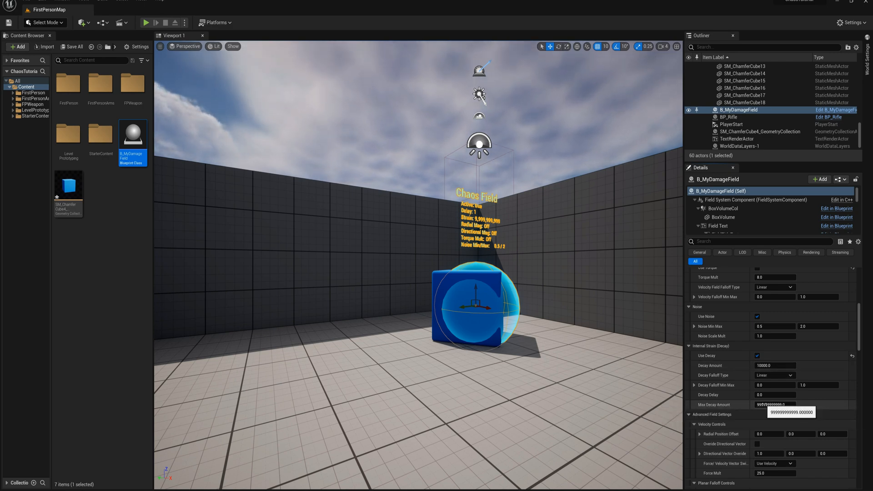
left_click(774, 365)
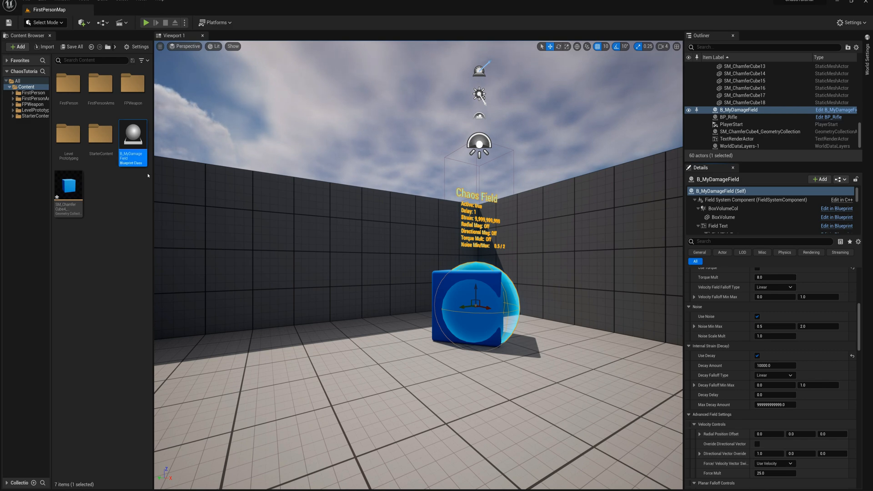
mouse_move(133, 133)
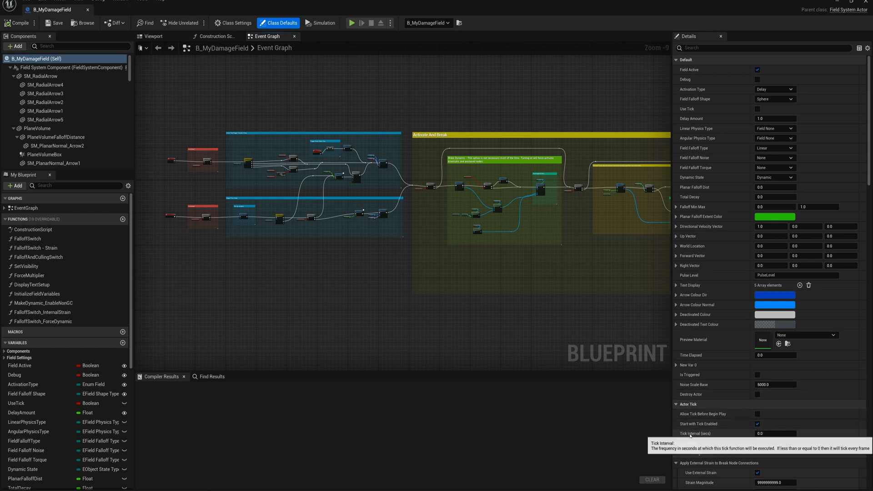
Step: Set Actor Tick > Tick Interval to 0.5 seconds in Class Defaults and recompile the blueprint
left_click(776, 433)
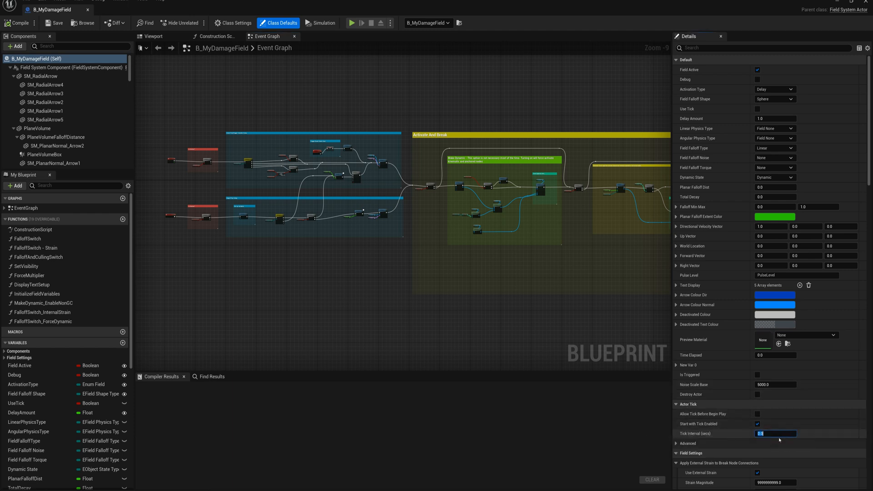
type(".5")
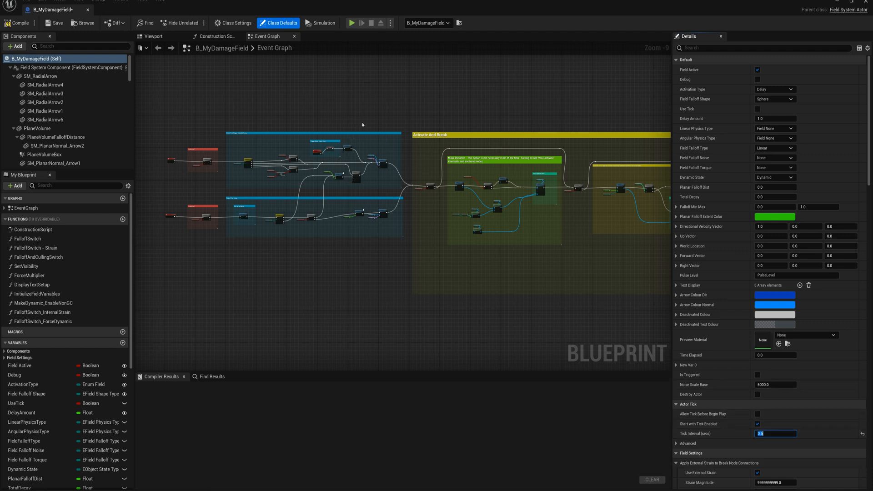
mouse_move(19, 23)
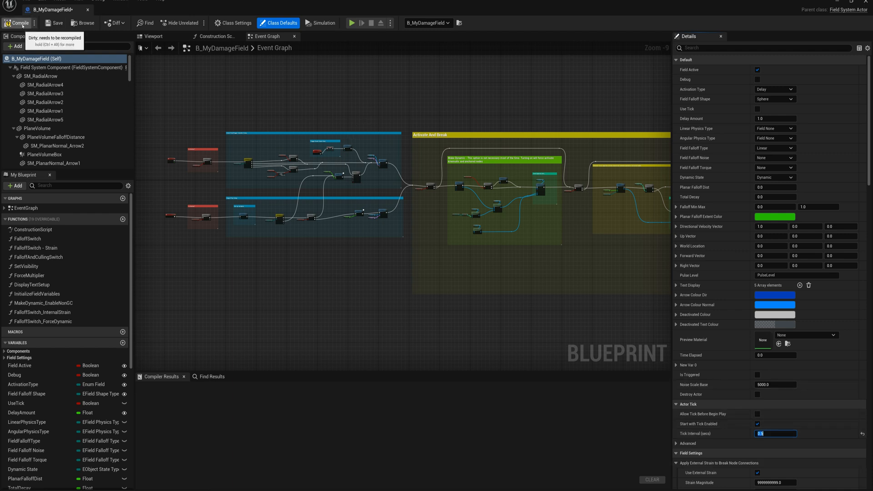
left_click(17, 23)
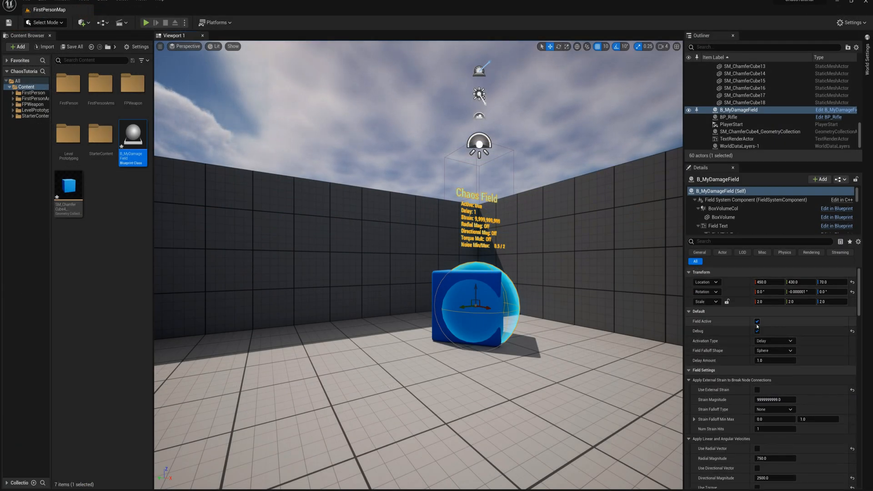
Step: Set the field's Activation Type to OnTick, then select the fractured cube to show its Damage Threshold
left_click(773, 340)
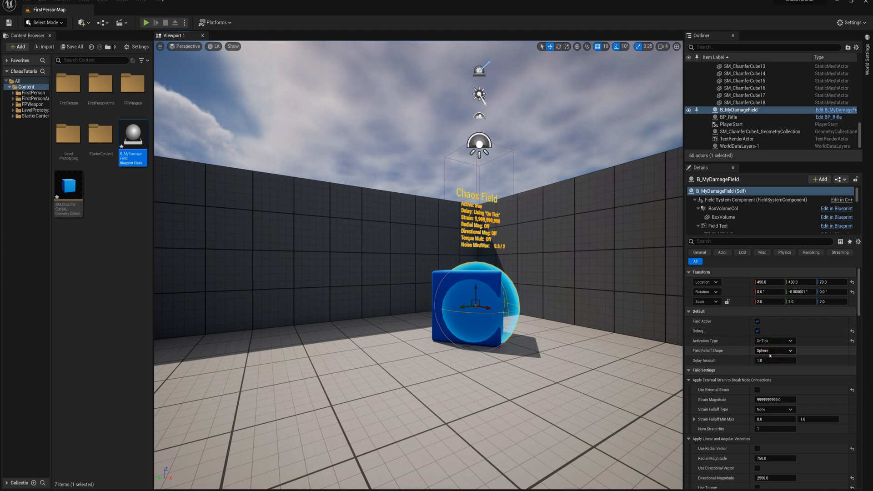
scroll("down", 3)
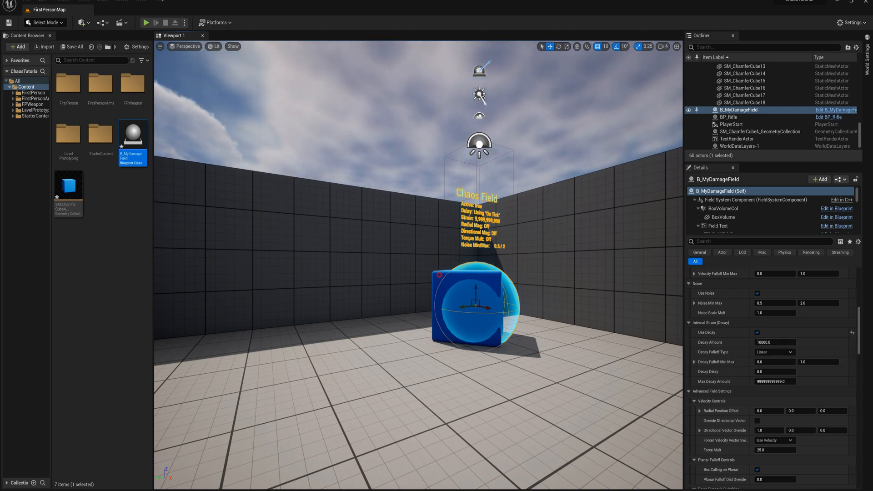
left_click(759, 132)
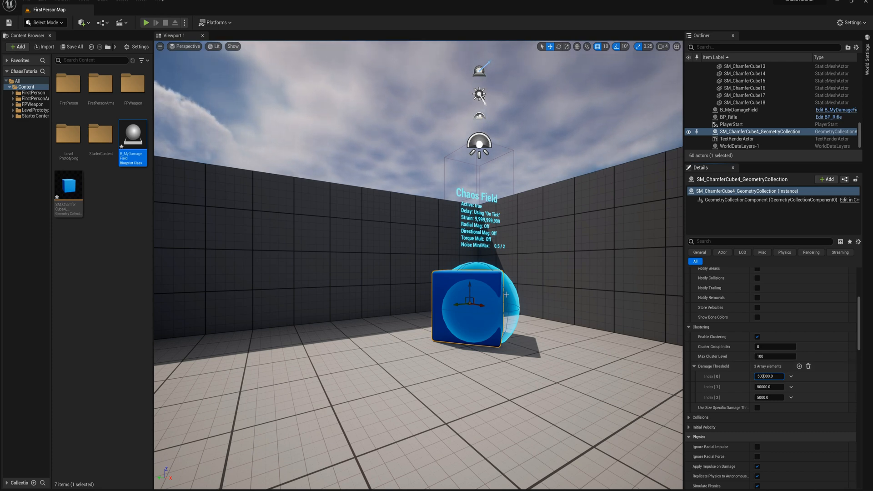
Step: Select B_MyDamageField and enter 135000.0 as its Internal Strain Decay Amount
left_click(737, 109)
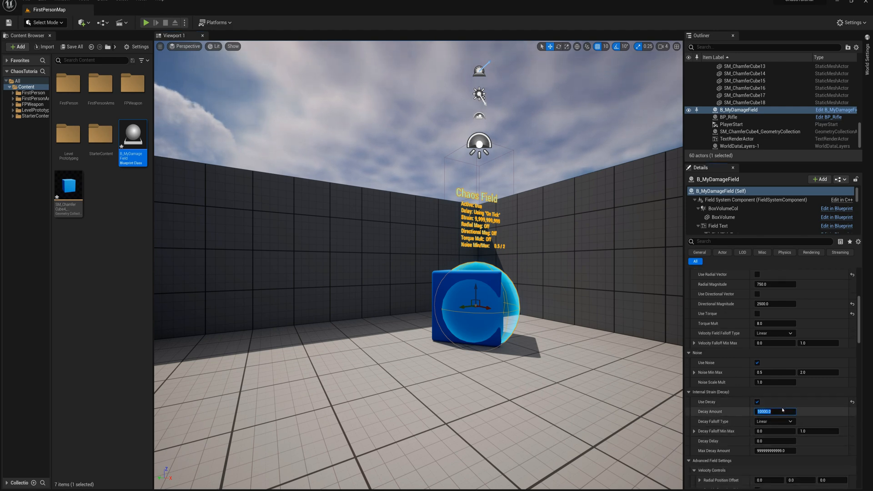
type("13")
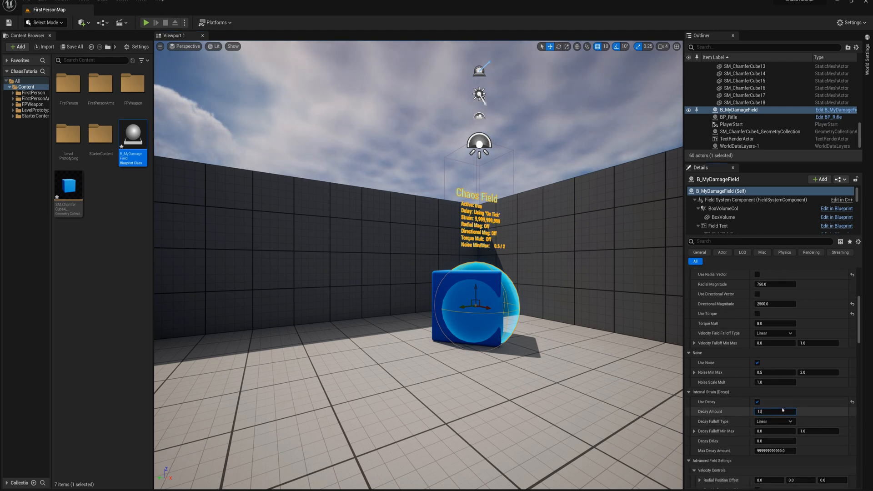
type("135000.0")
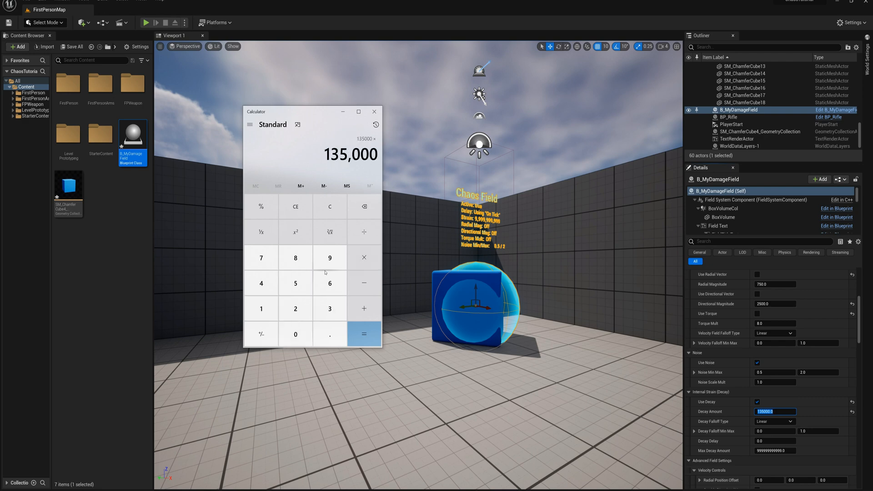
Step: Compute 135000 × 3 = 405000, add 135000 to reach 540000, then clear the calculator
left_click(364, 334)
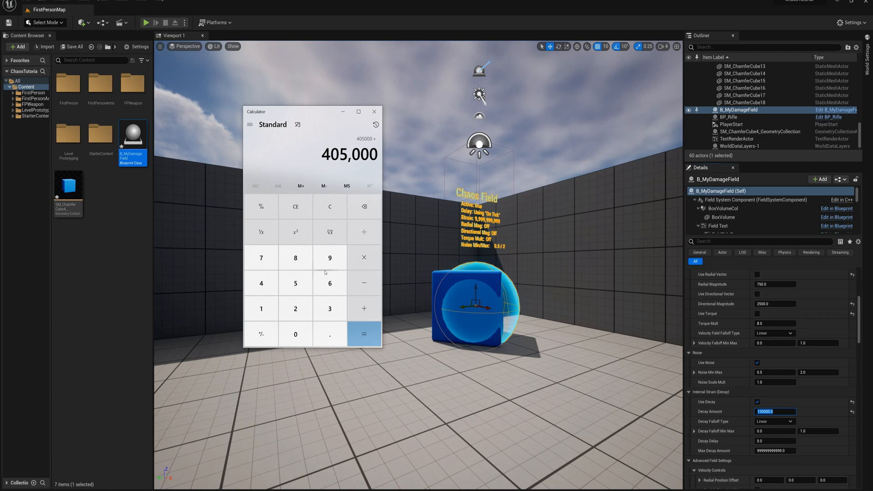
left_click(261, 308)
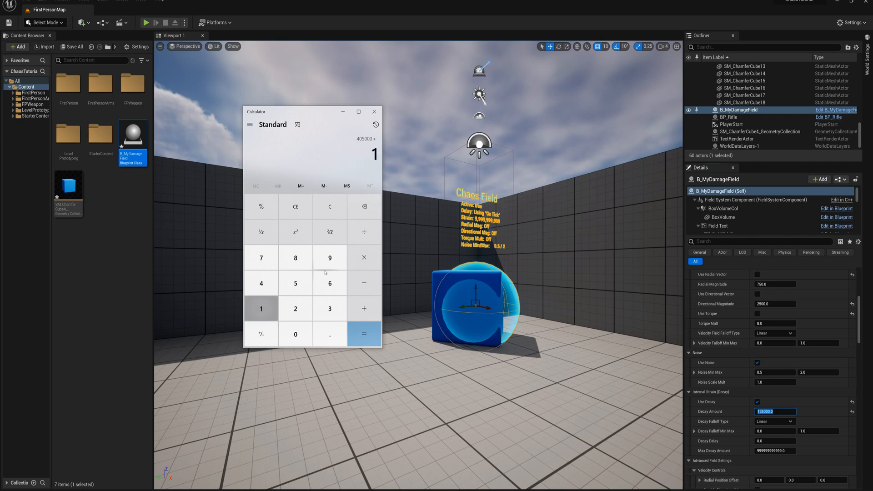
left_click(364, 334)
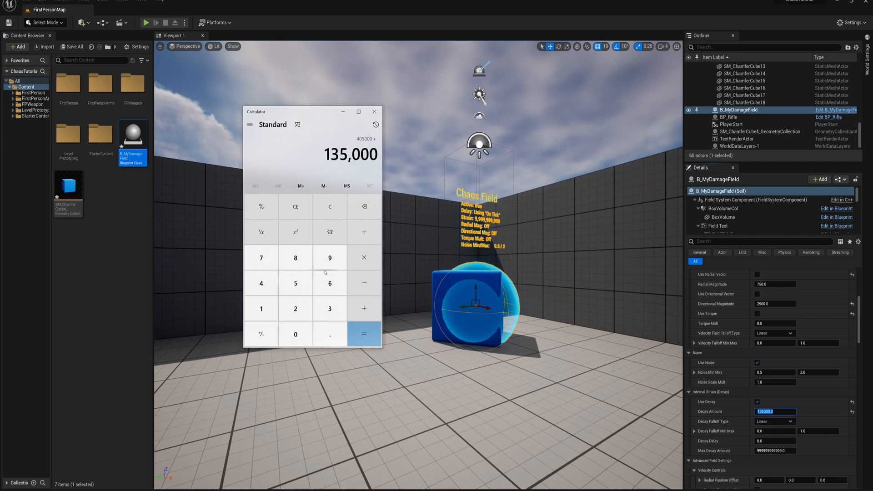
left_click(364, 334)
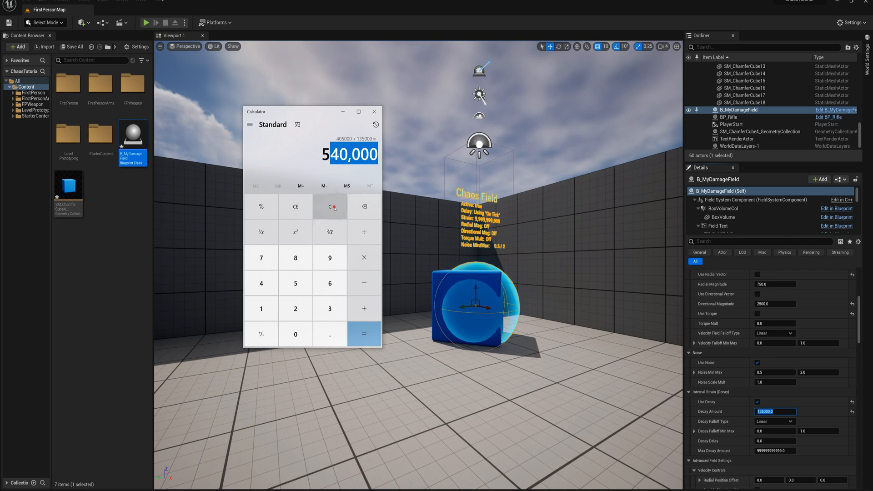
left_click(374, 112)
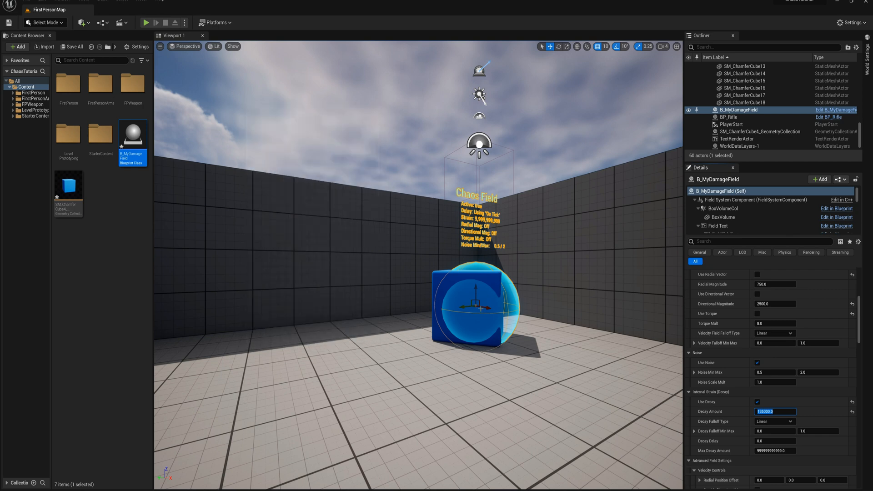
mouse_move(546, 309)
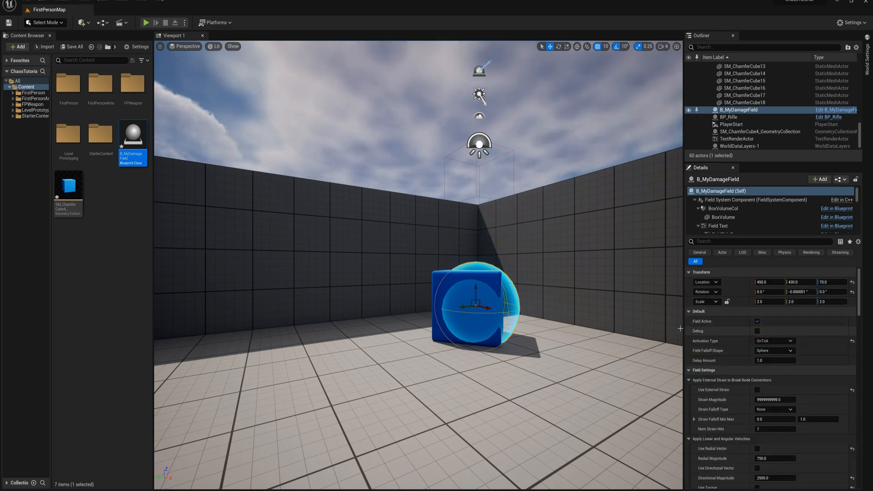
mouse_move(131, 129)
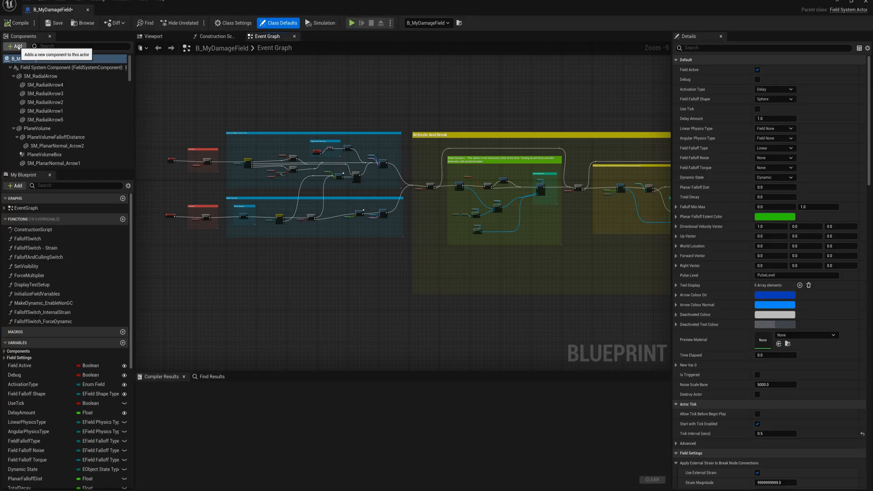
Step: Add a Particle System component with the P_Fire template and recompile the blueprint
type("part")
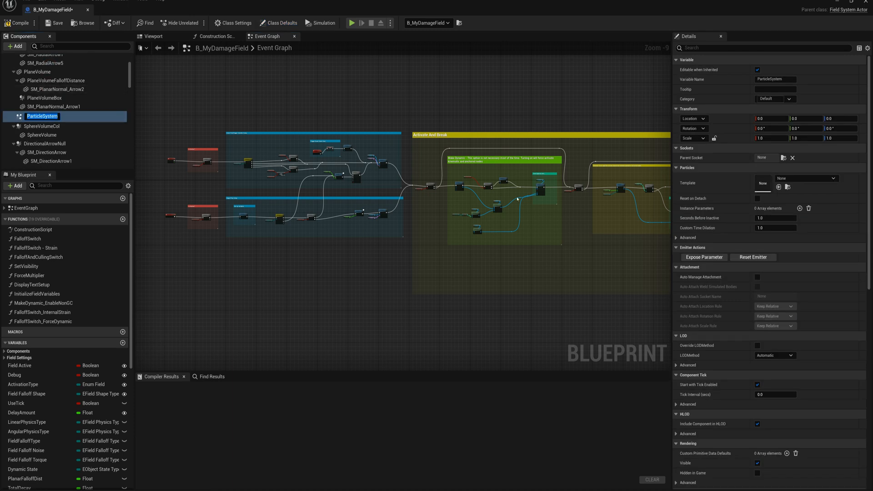
left_click(828, 179)
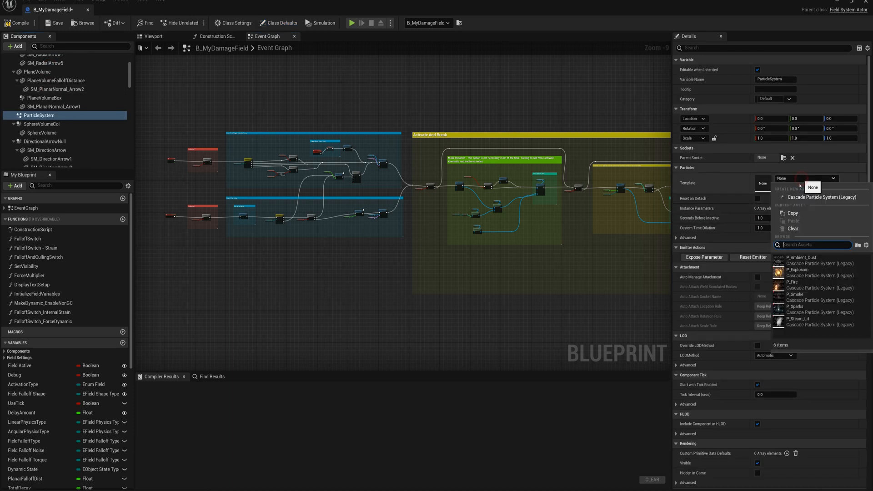
left_click(794, 283)
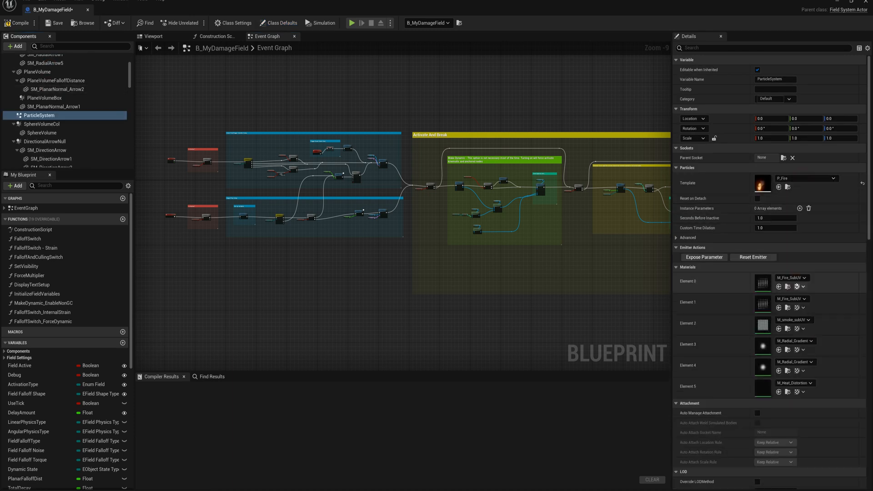
left_click(17, 23)
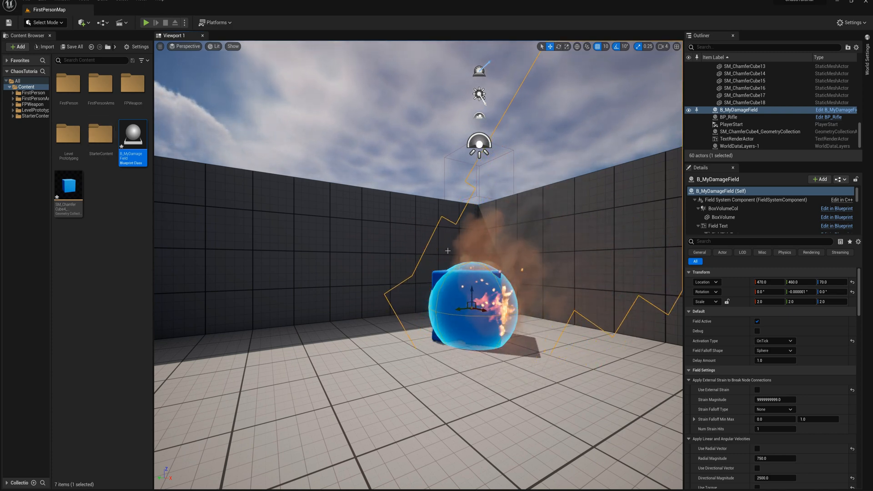
Step: Run a play session, watch the fire field shatter the cube, stop, and play again
left_click(145, 23)
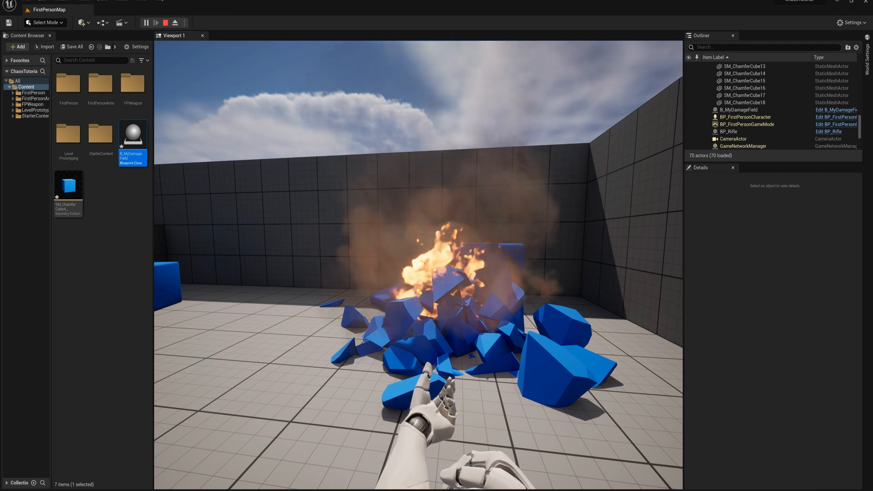
left_click(164, 23)
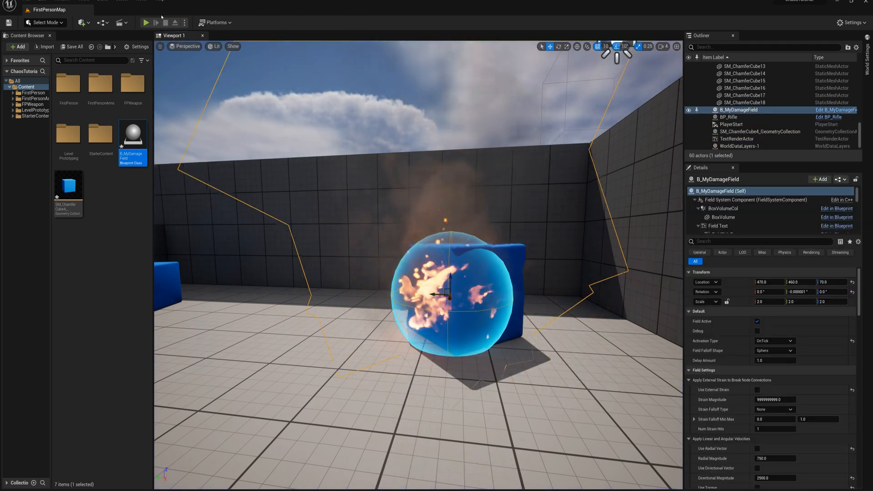
left_click(146, 23)
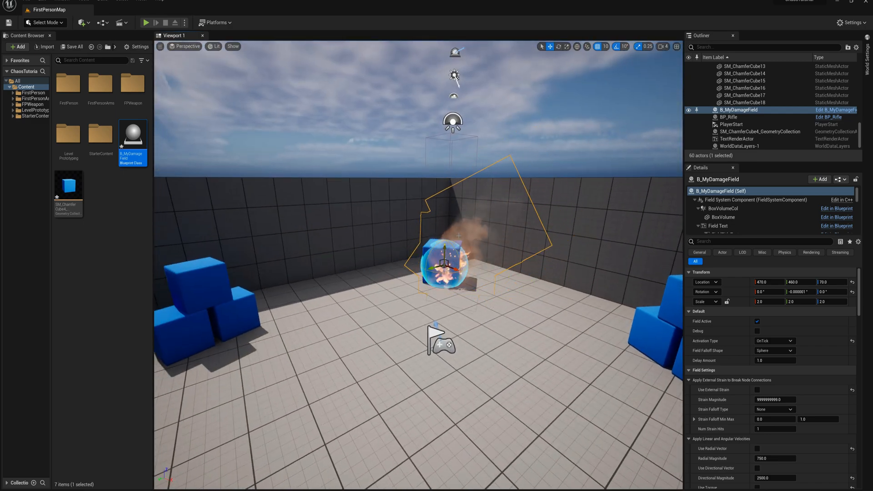
scroll("down", 3)
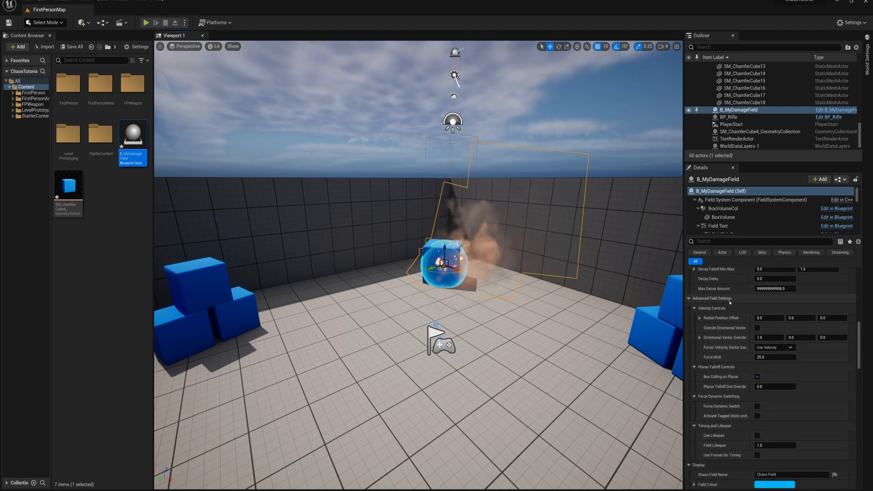
mouse_move(729, 446)
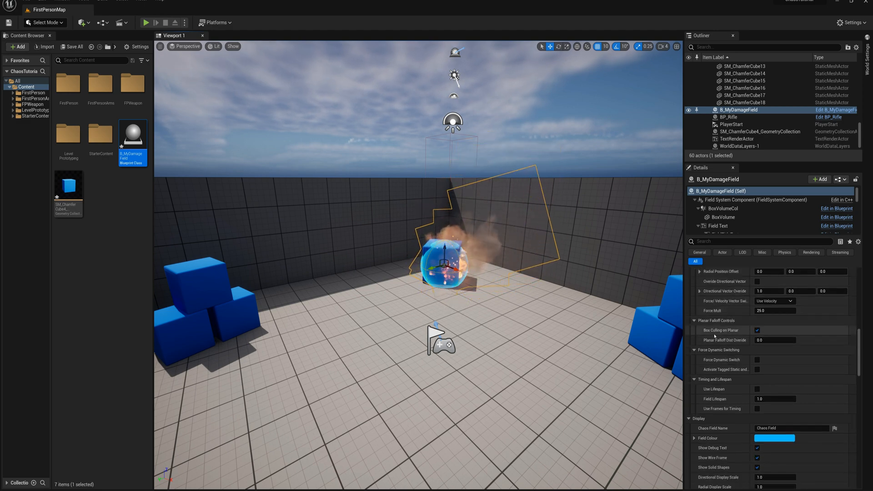
scroll("down", 3)
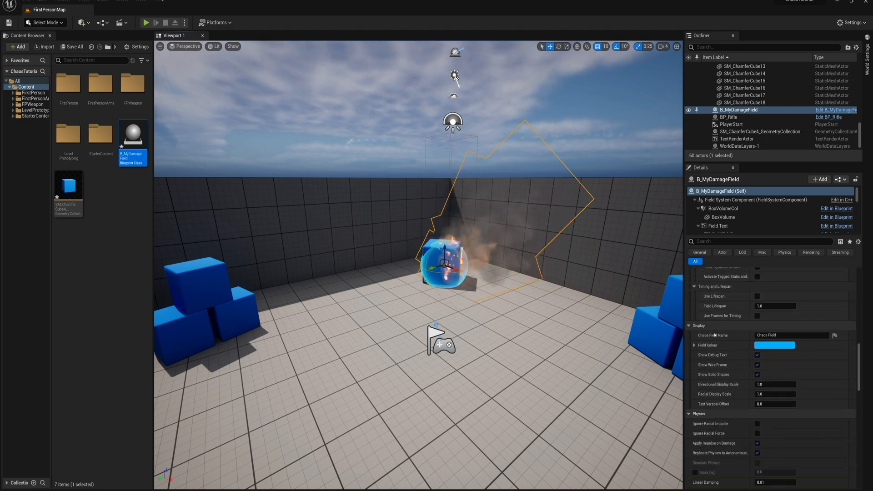